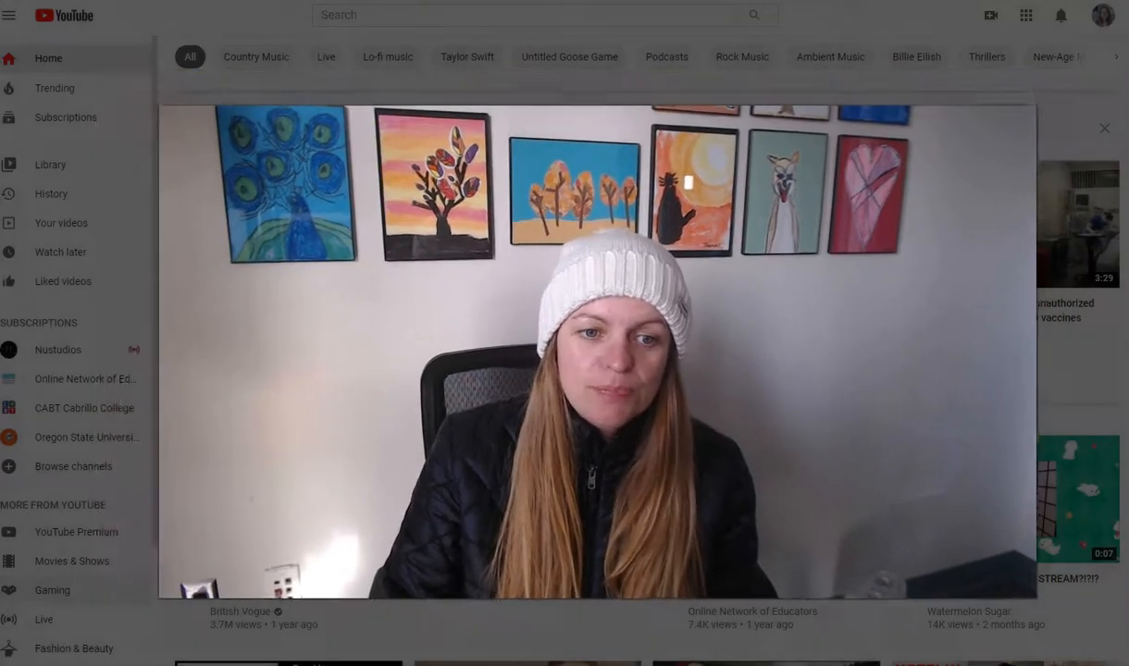
# Bring up YouTube's Create menu showing the upload and go-live options.
pyautogui.click(1104, 128)
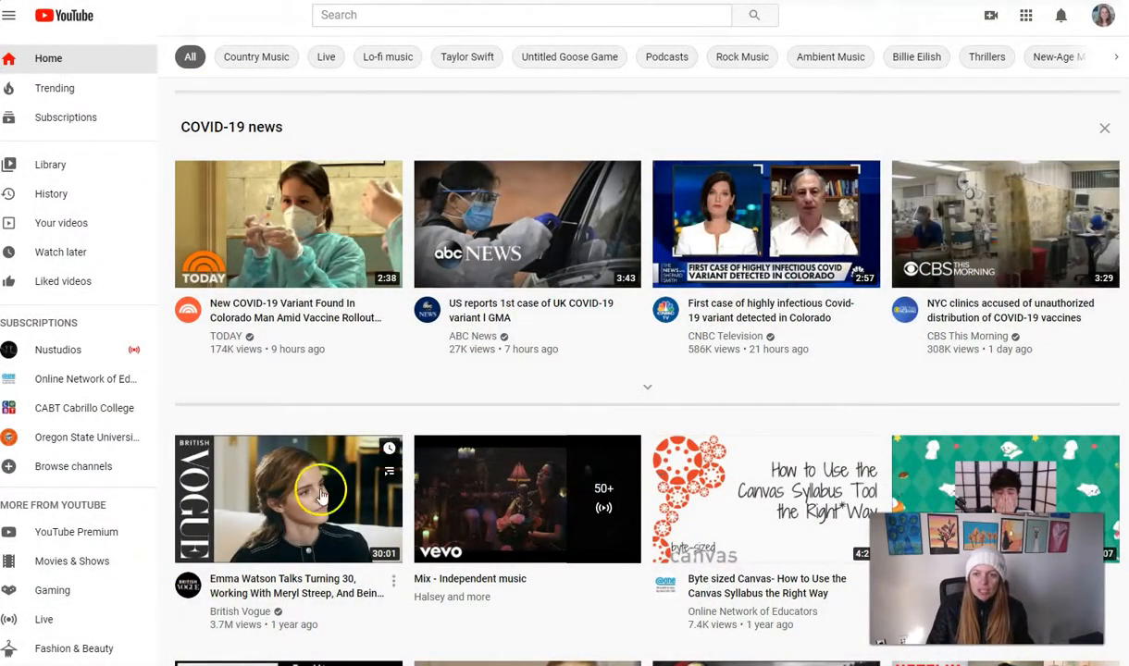
pyautogui.moveTo(989, 14)
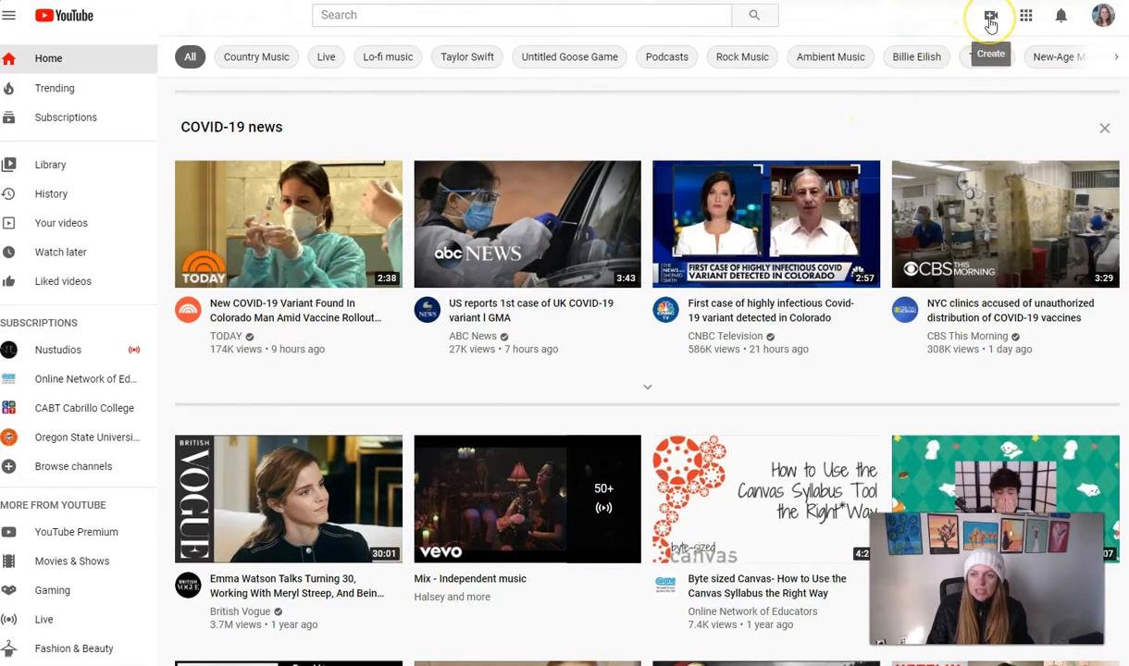
pyautogui.click(988, 15)
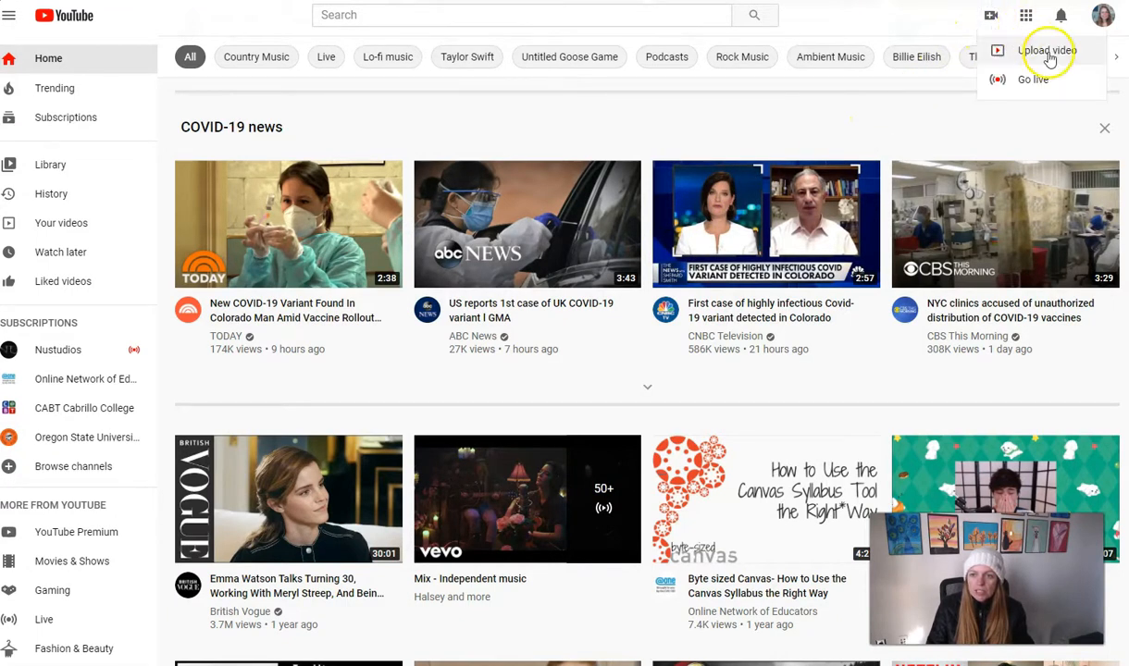
# Upload the video-upload-demo file from the computer into YouTube Studio.
pyautogui.click(1048, 50)
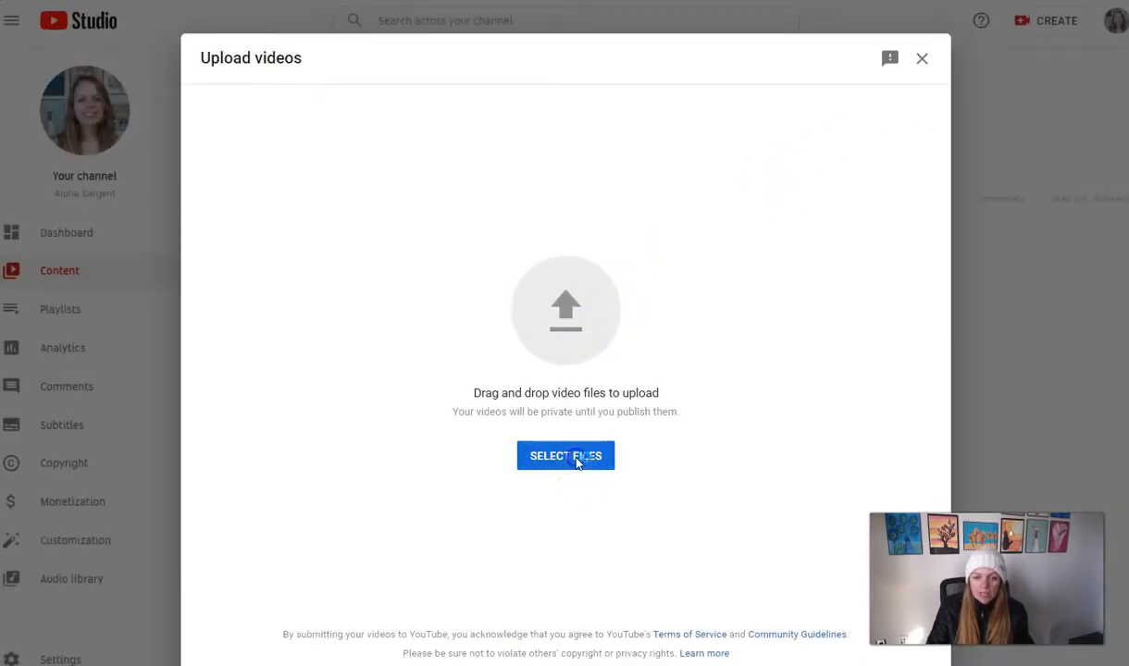
pyautogui.click(567, 455)
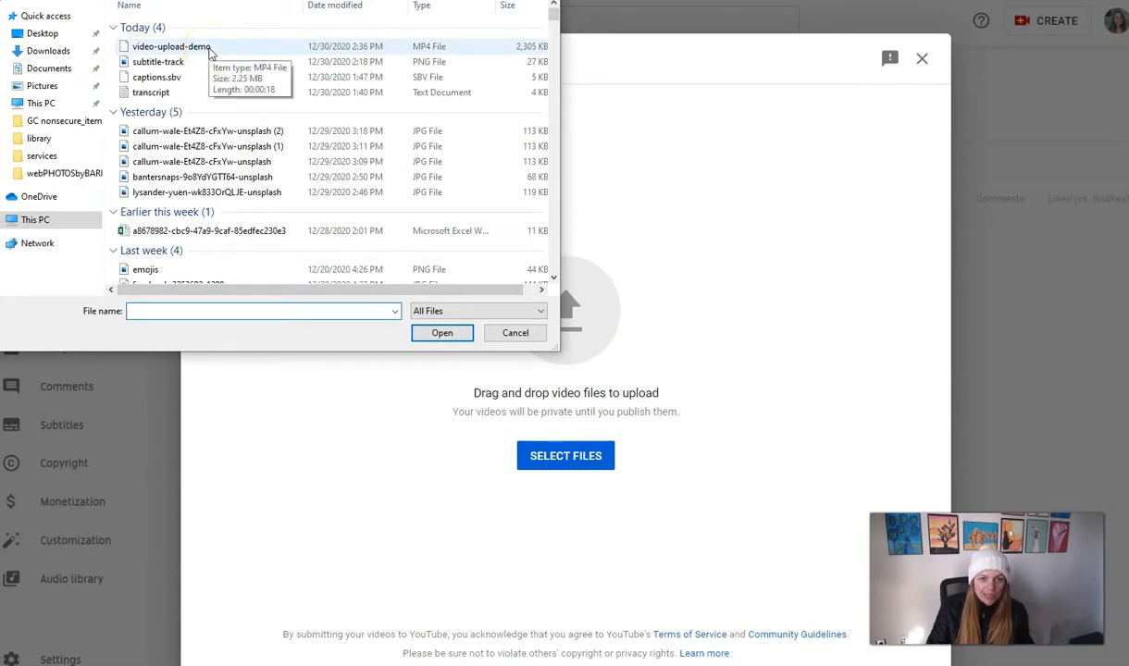
pyautogui.click(170, 46)
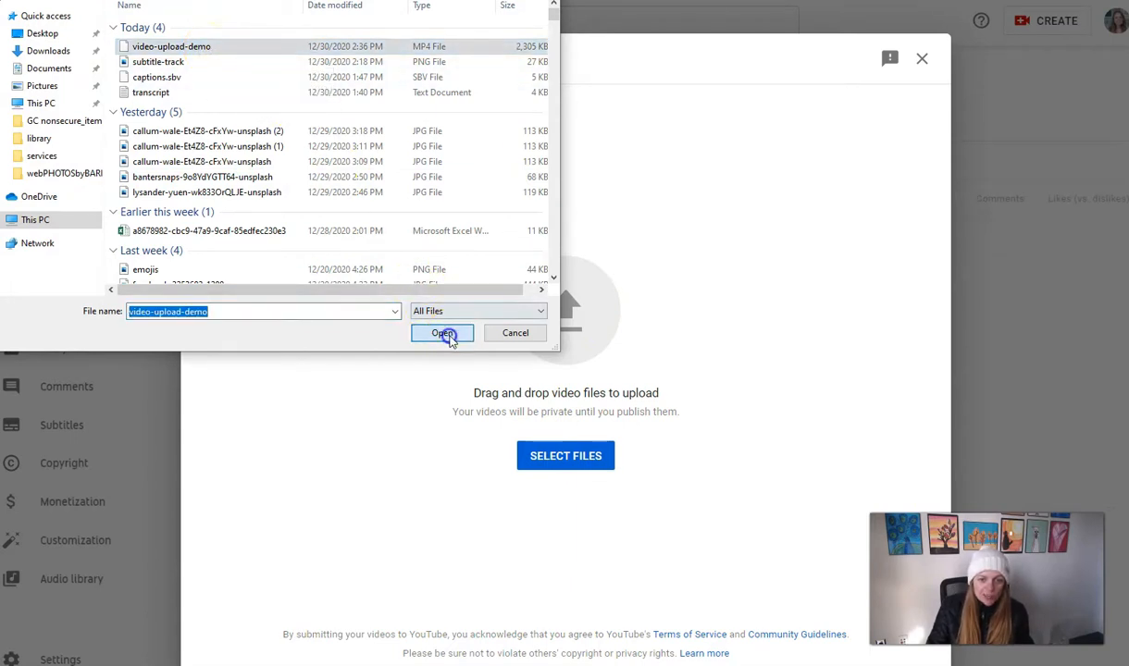
pyautogui.click(442, 333)
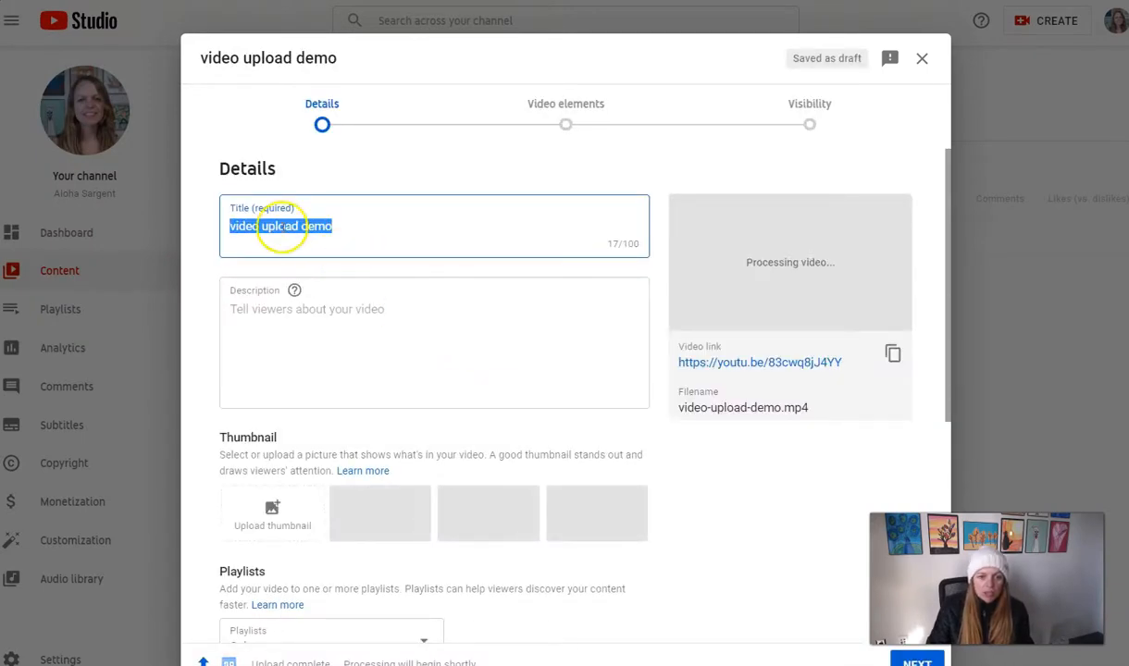
# Replace the video's title with 'Video test'.
pyautogui.click(332, 239)
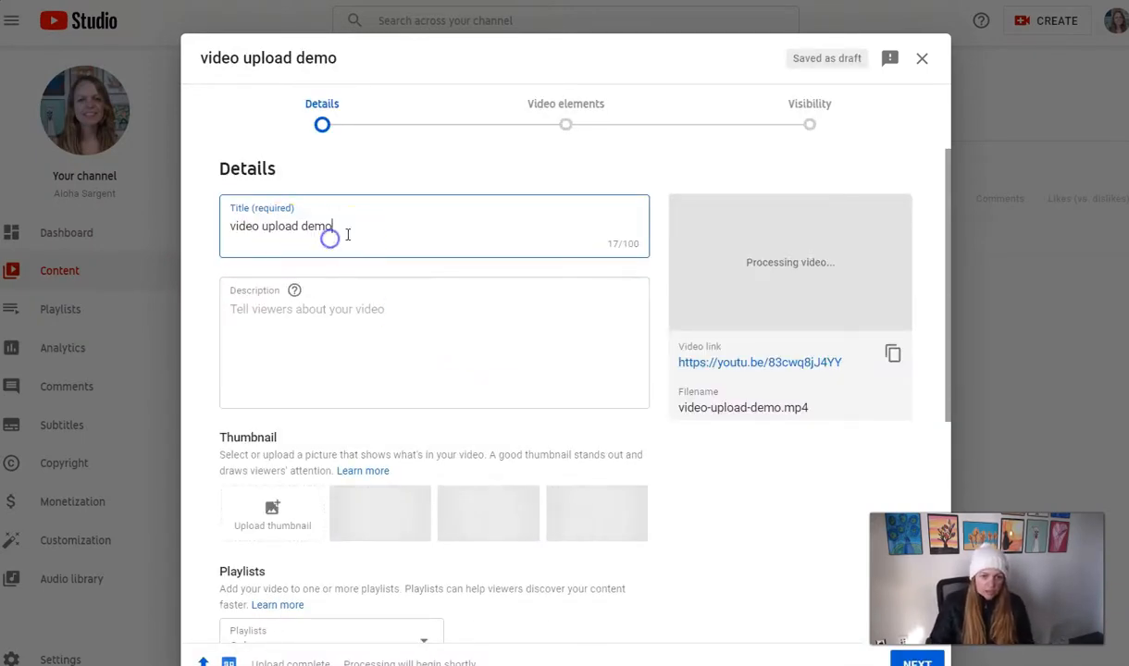
pyautogui.tripleClick(281, 226)
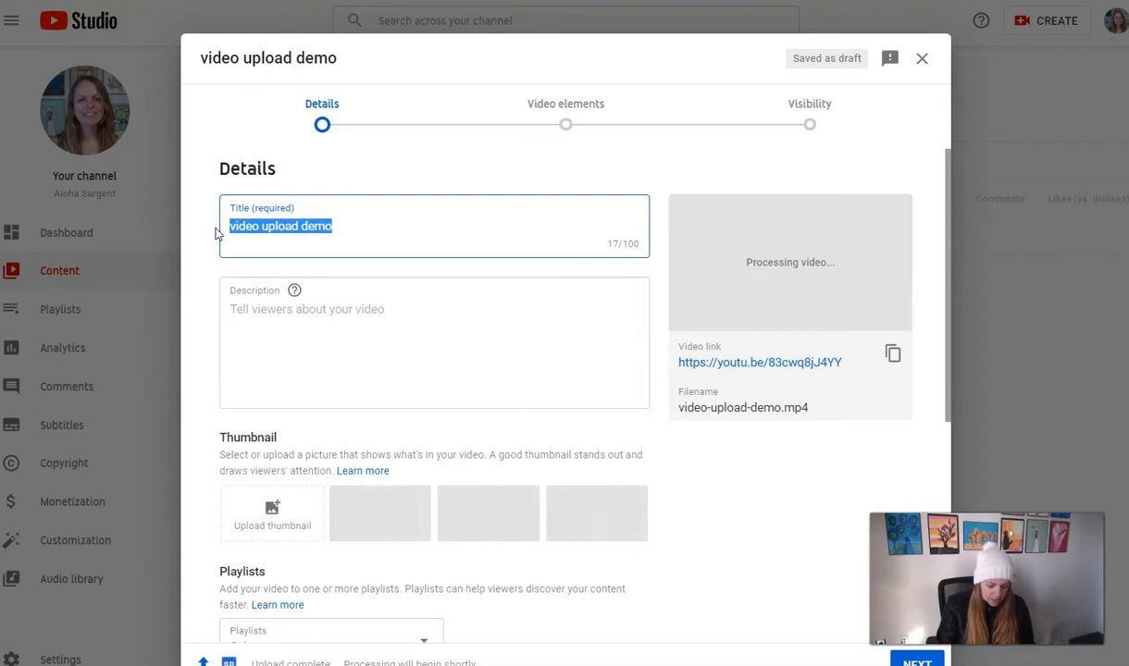
pyautogui.write('Video')
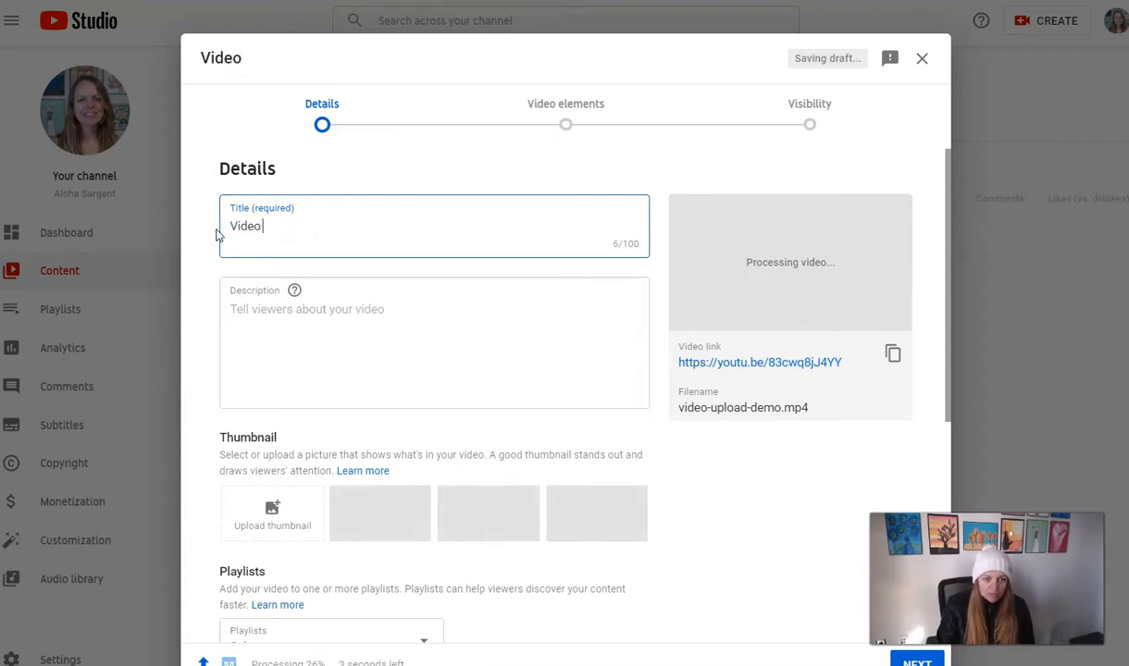
pyautogui.write('test')
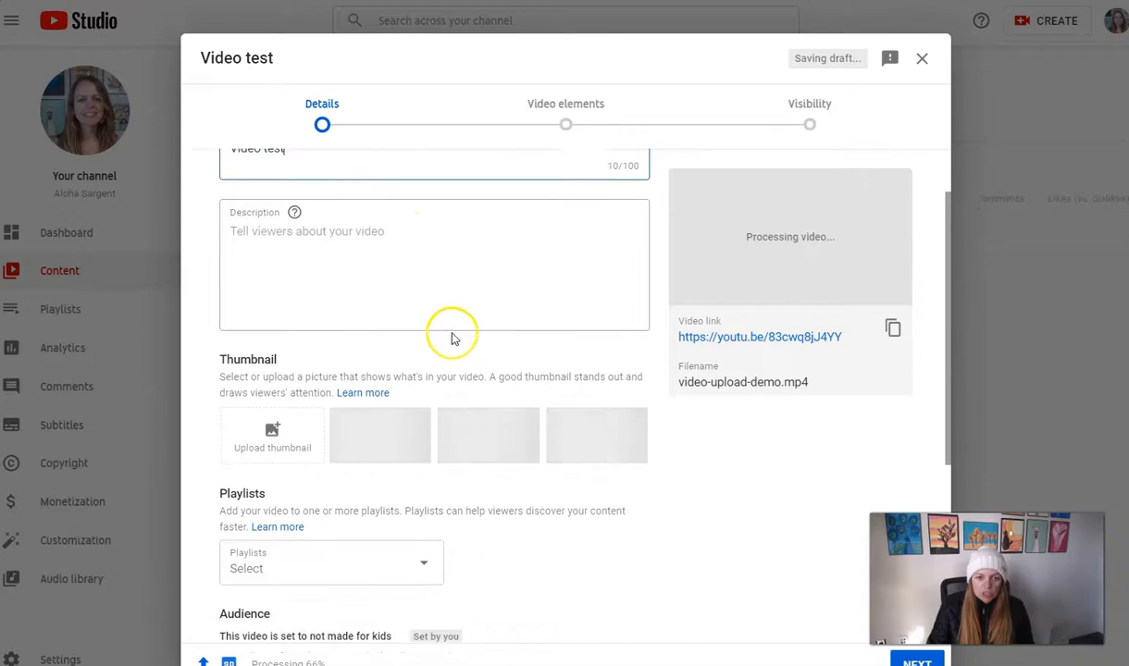
# Expand More options and move down to the License and distribution settings.
pyautogui.scroll(-3)
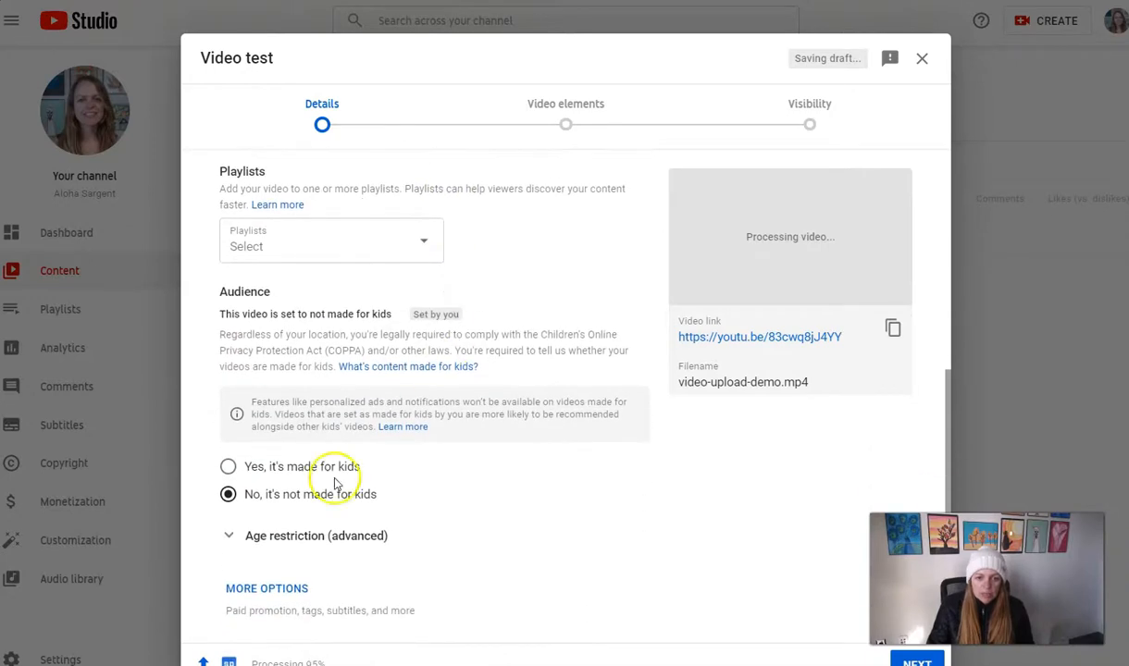
pyautogui.moveTo(304, 589)
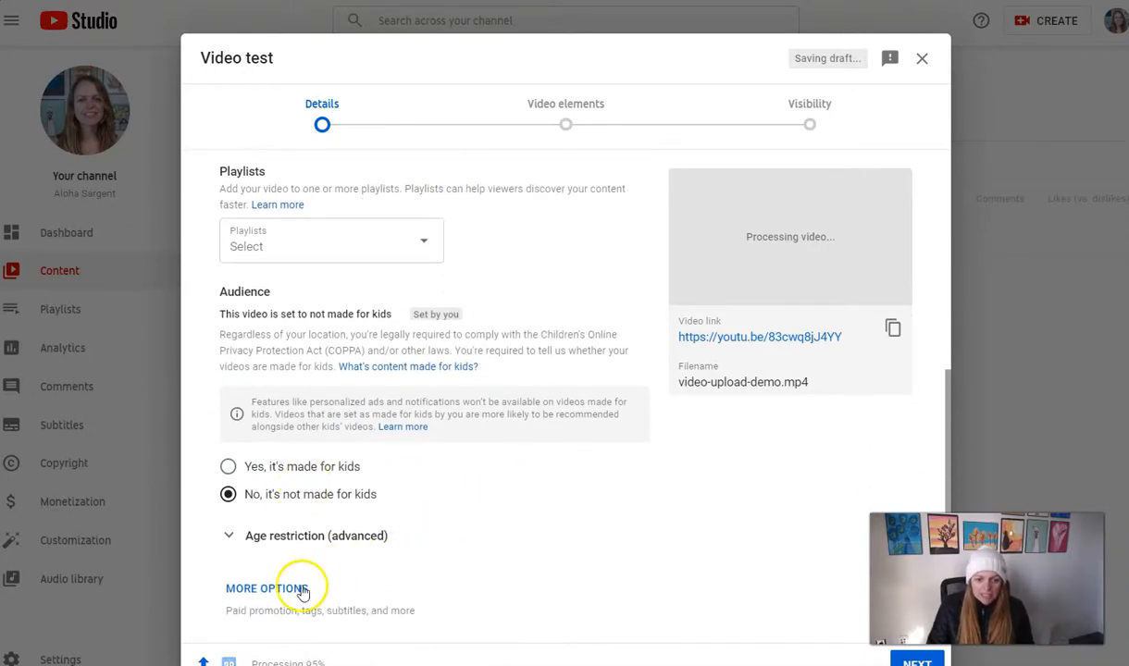
pyautogui.click(266, 589)
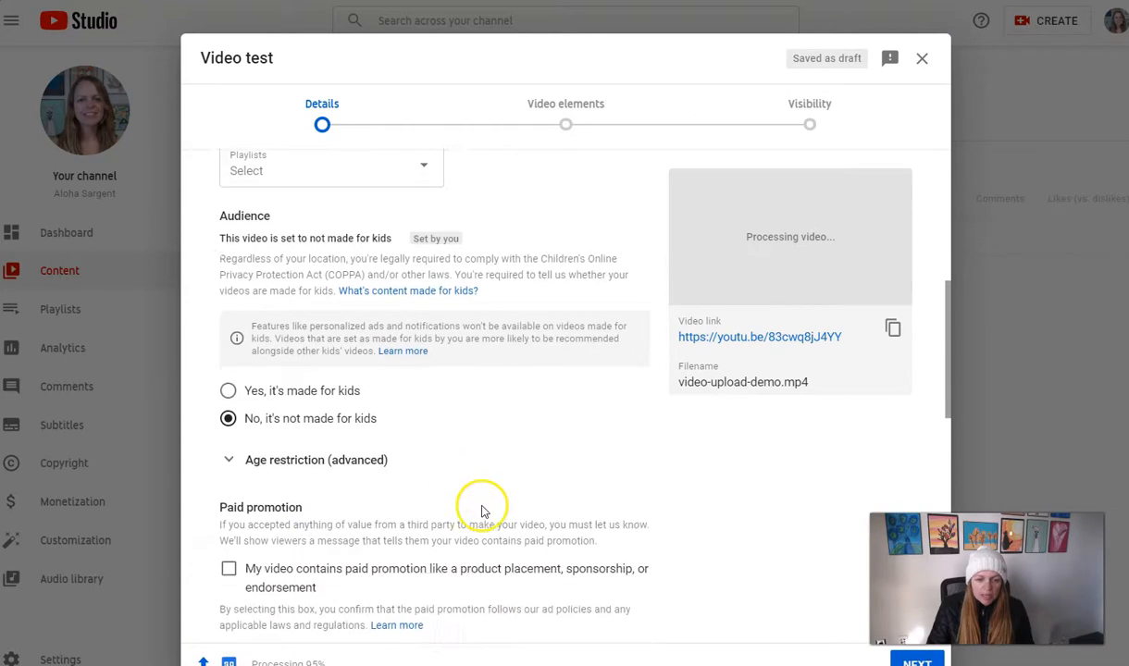
pyautogui.scroll(-3)
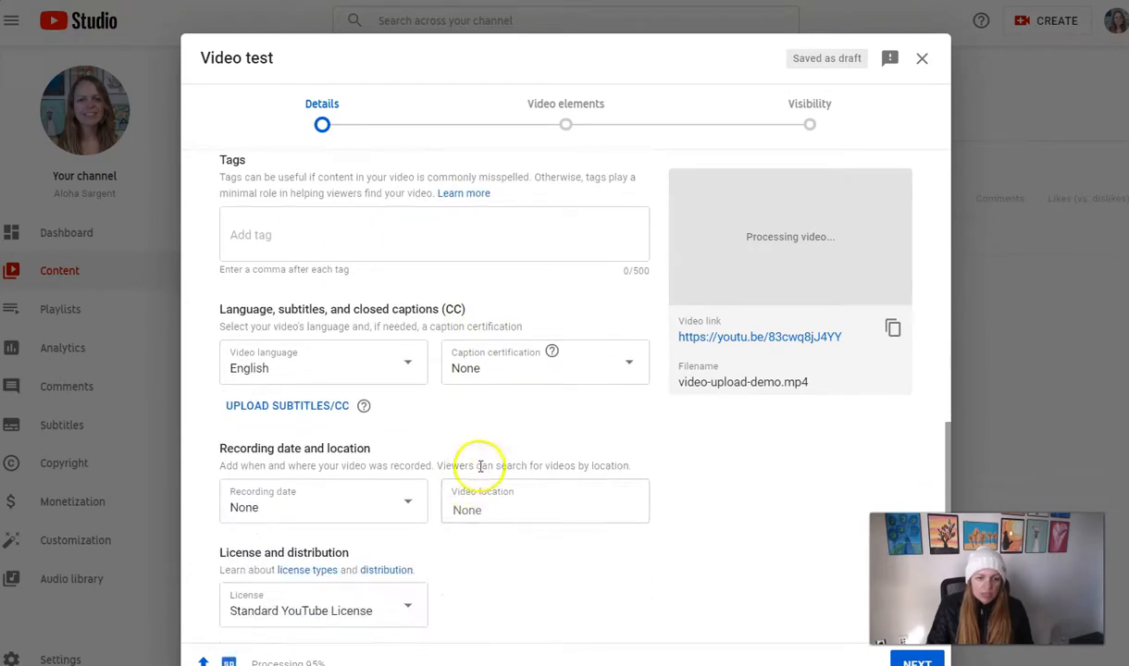
pyautogui.scroll(-3)
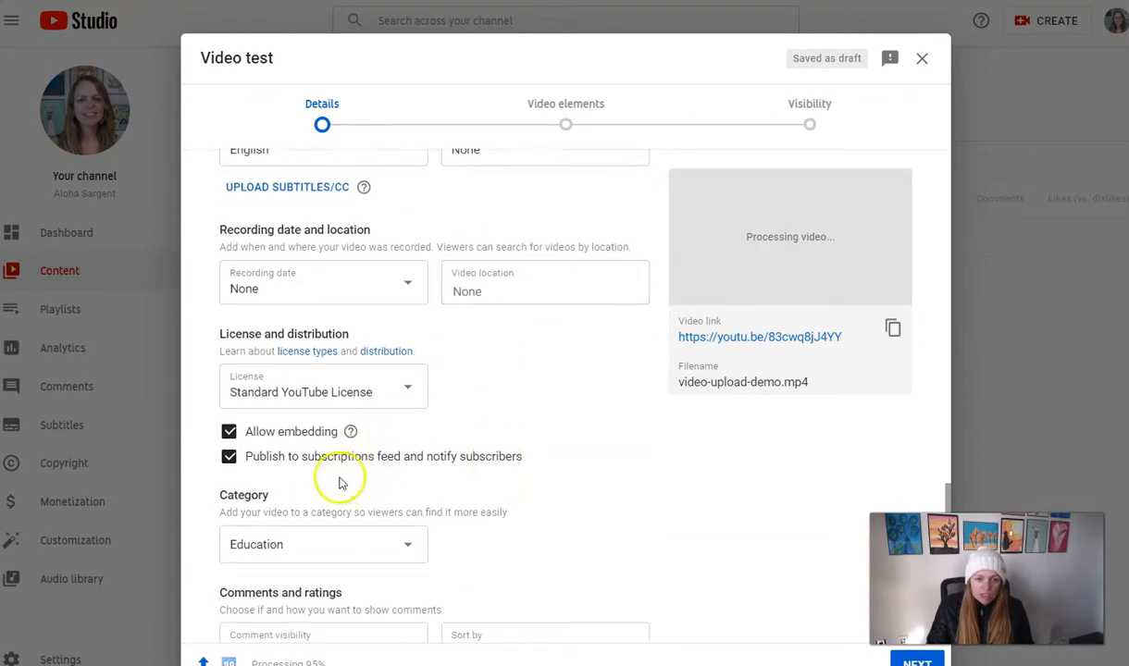
pyautogui.moveTo(313, 478)
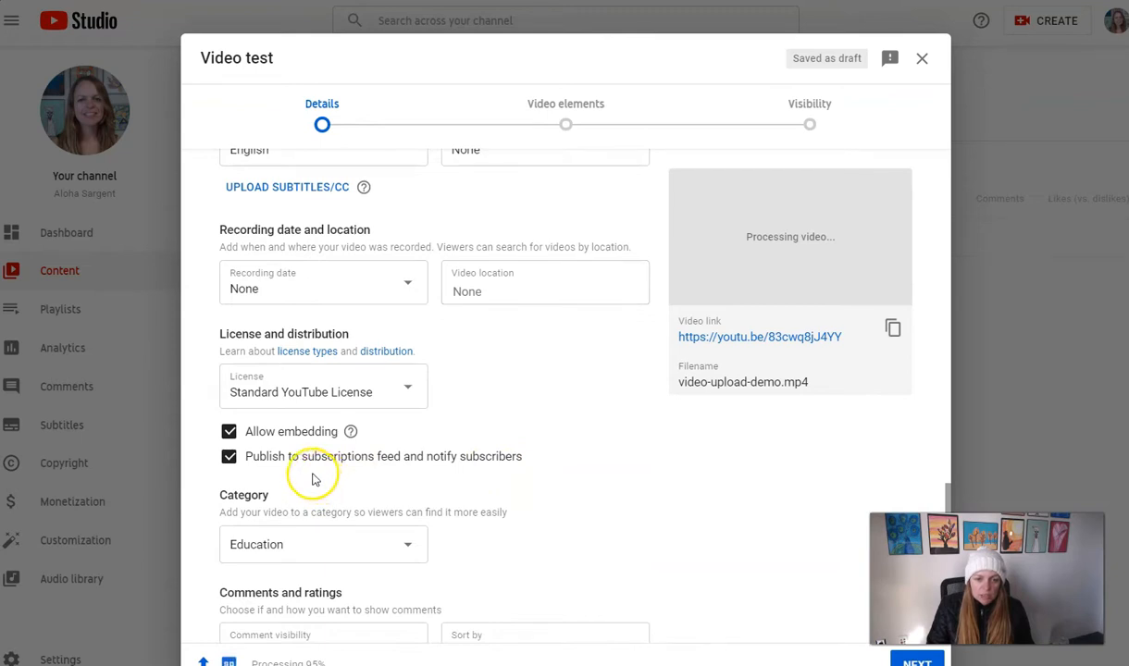
pyautogui.scroll(-3)
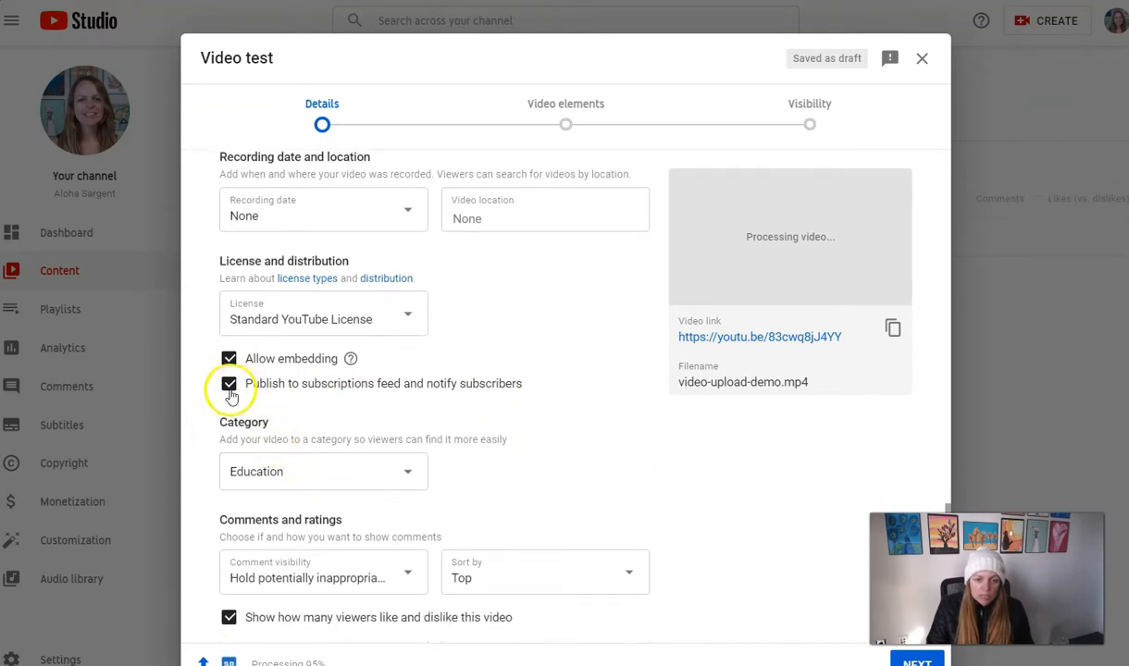
# Stop publishing to the subscriptions feed and disable comments on the video.
pyautogui.click(230, 383)
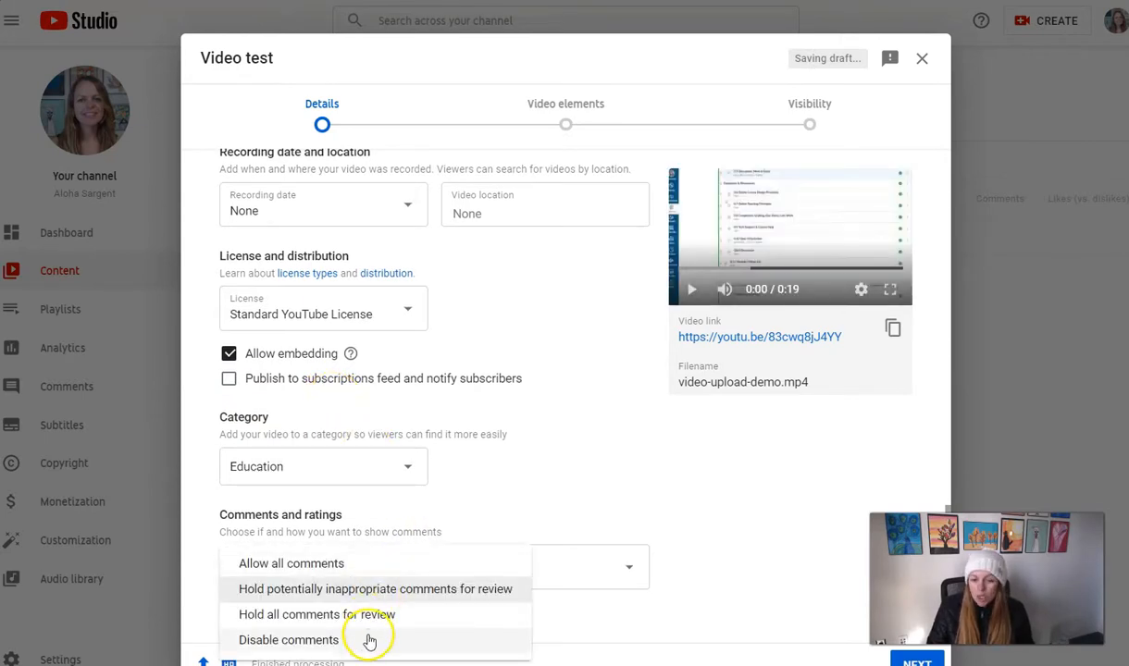
pyautogui.click(289, 641)
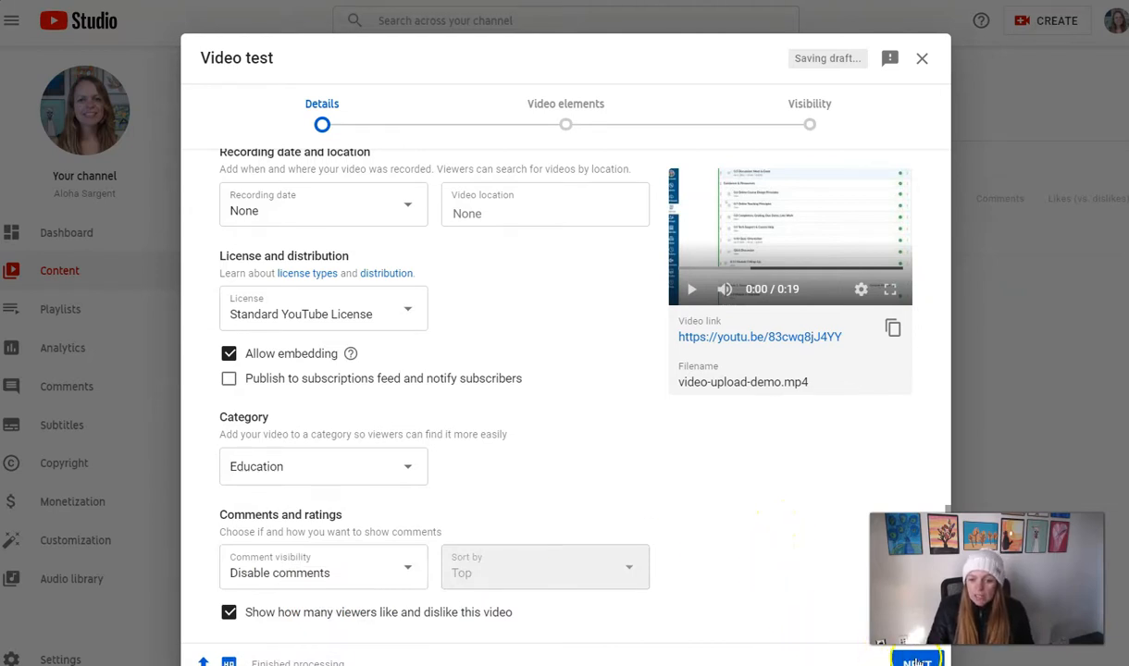
# Advance to the Visibility step, set the video to Unlisted and save.
pyautogui.click(916, 659)
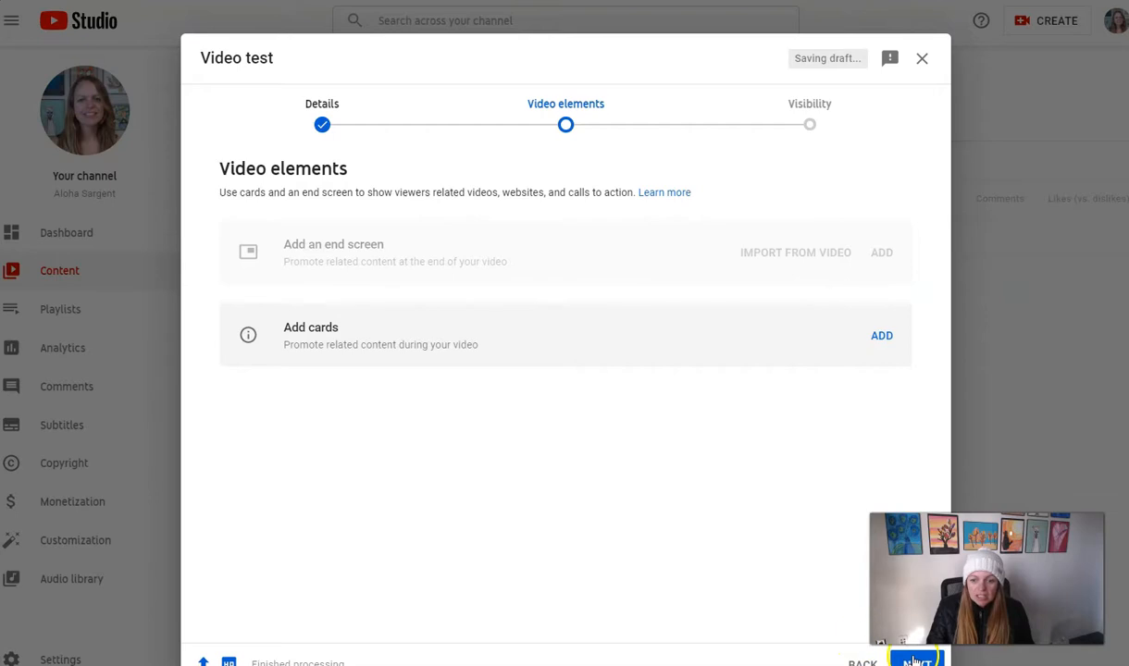
pyautogui.click(917, 659)
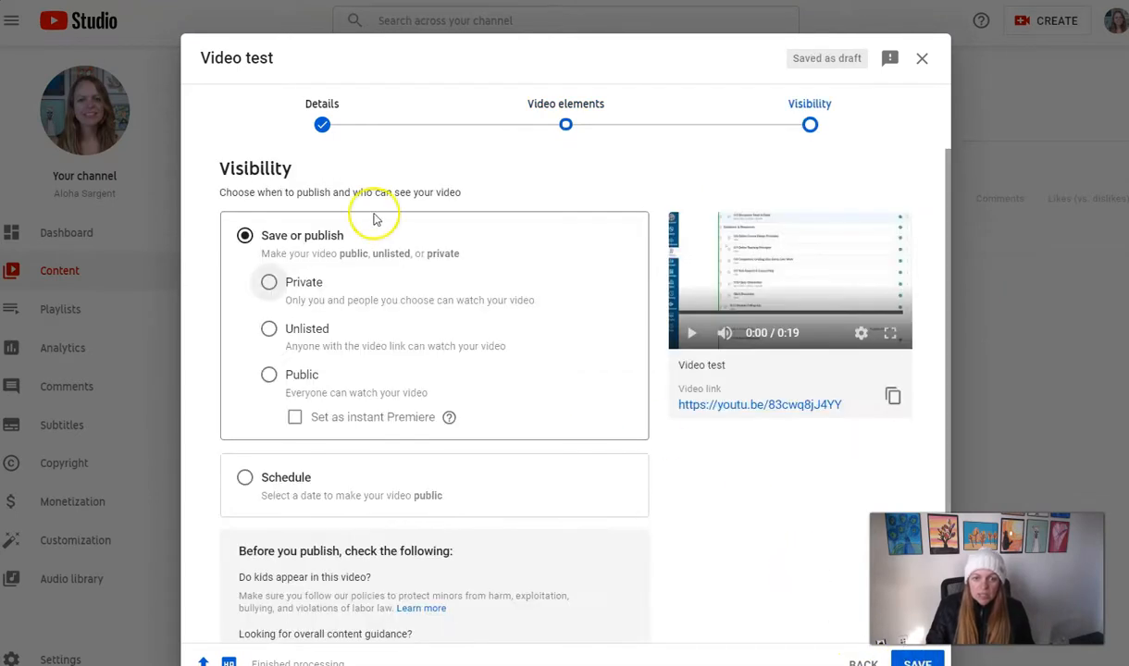
pyautogui.moveTo(302, 167)
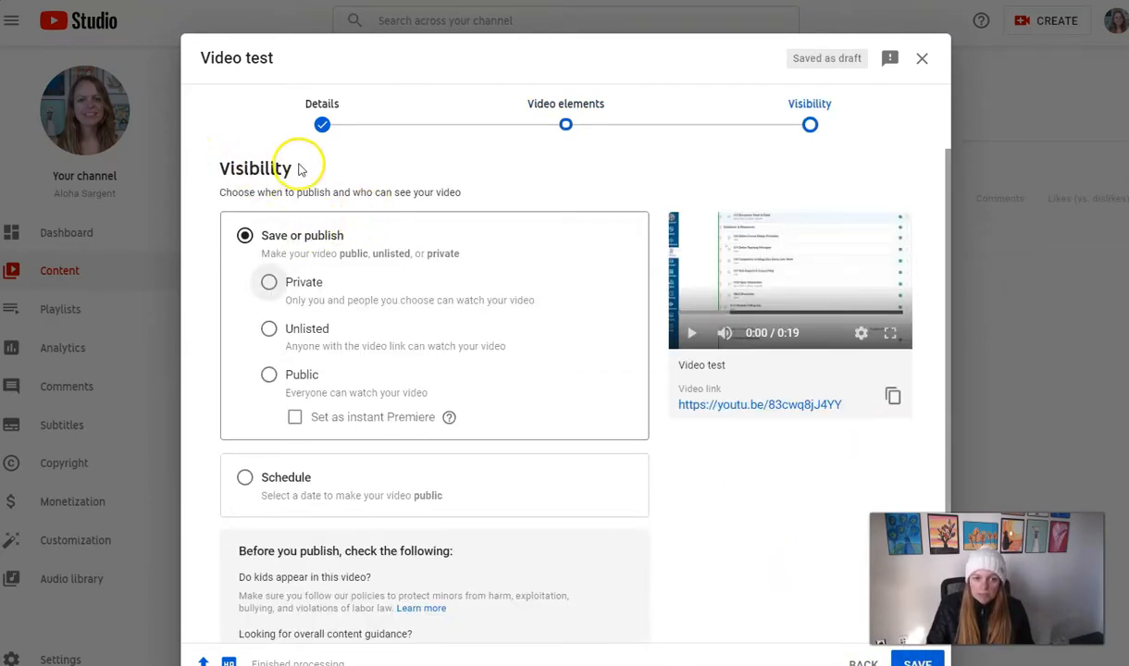
pyautogui.moveTo(361, 293)
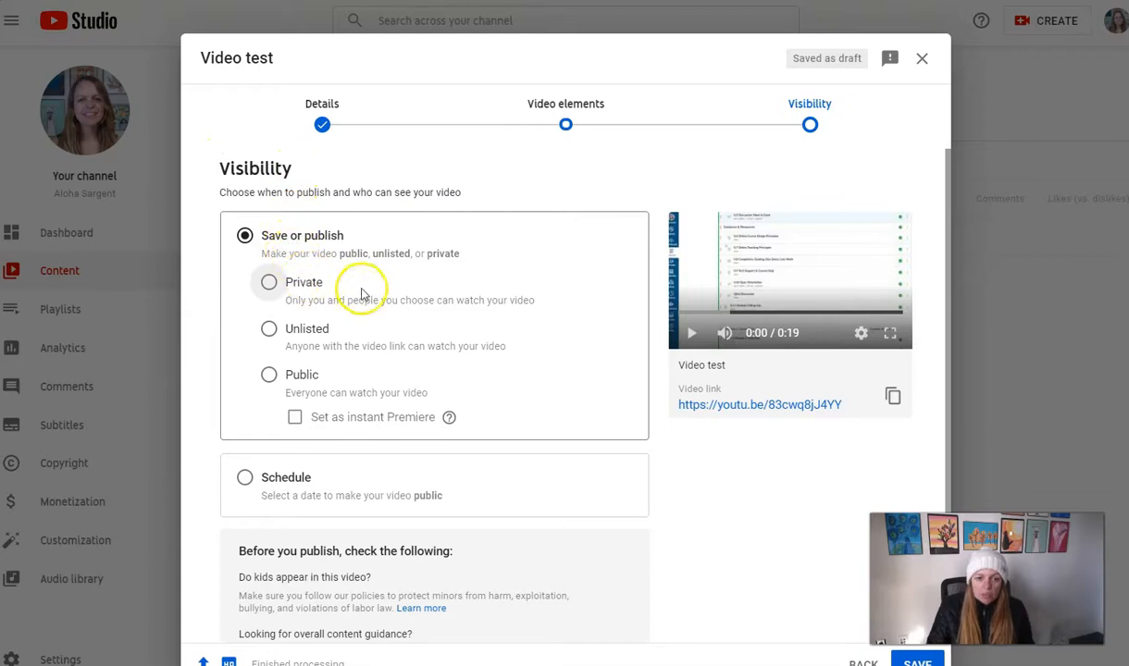
pyautogui.moveTo(322, 333)
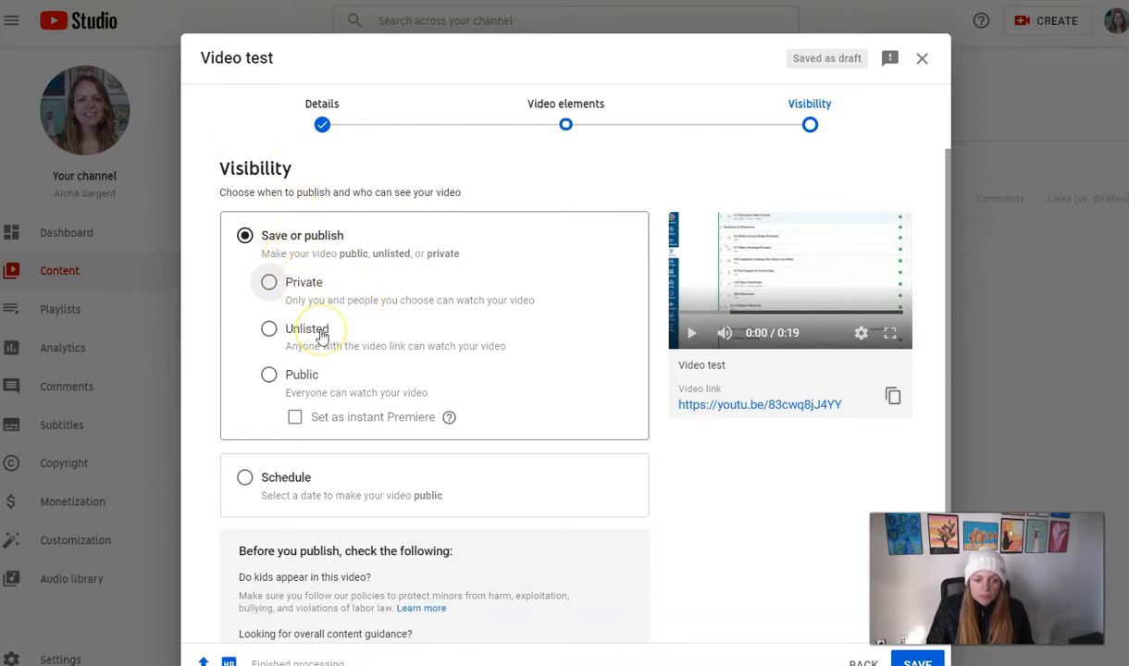
pyautogui.click(268, 329)
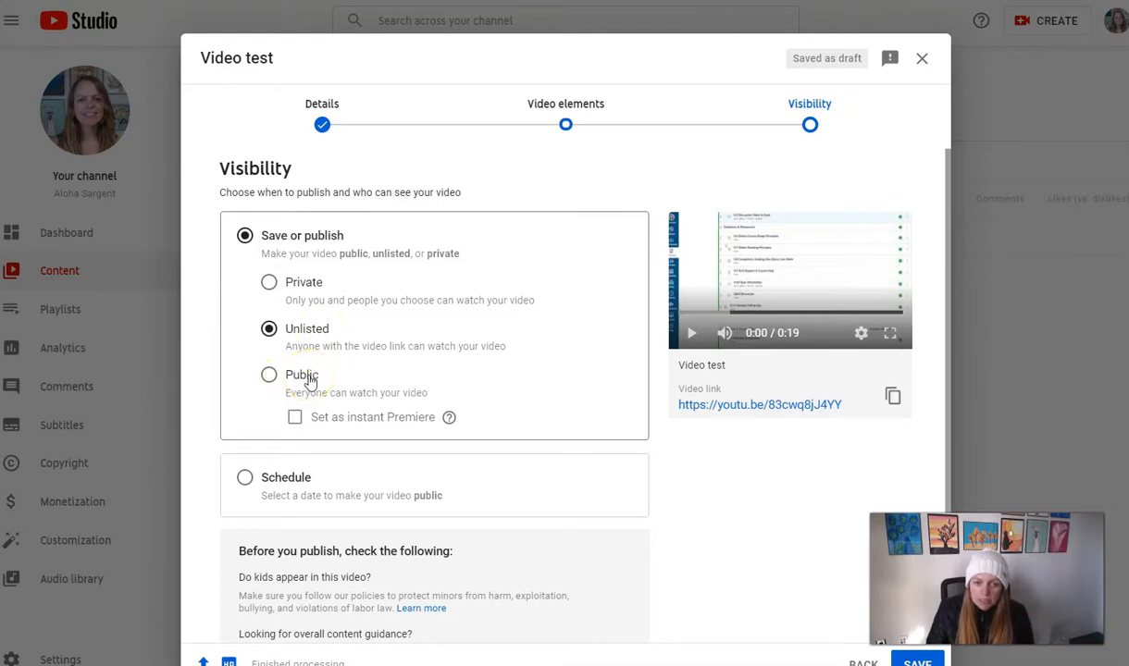
pyautogui.moveTo(314, 337)
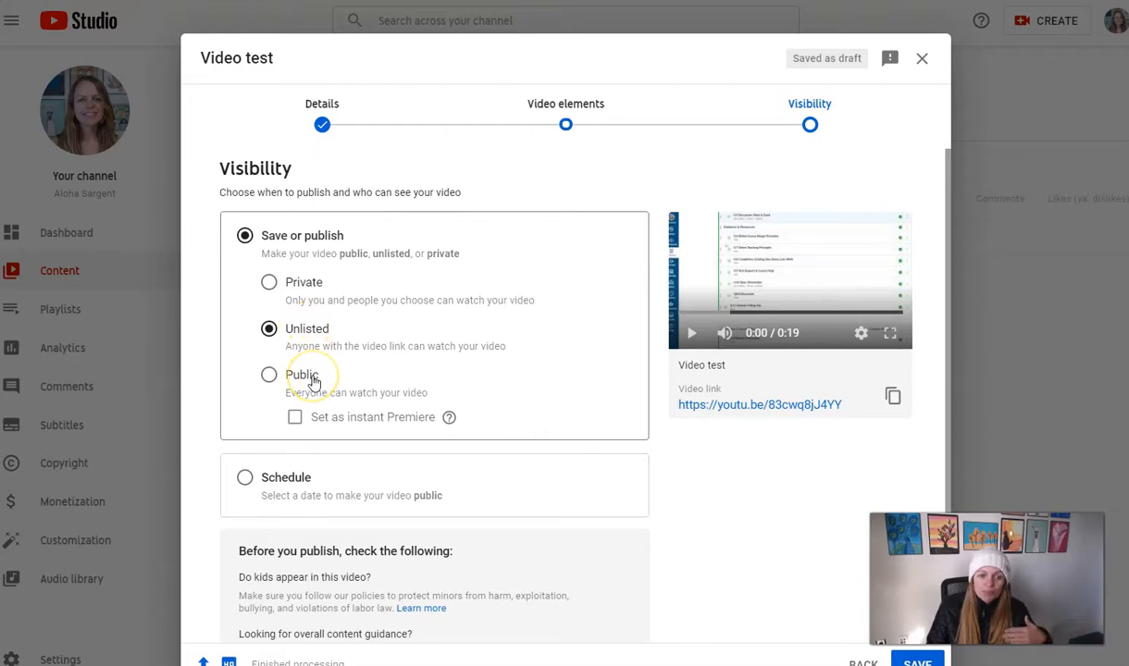
pyautogui.moveTo(313, 378)
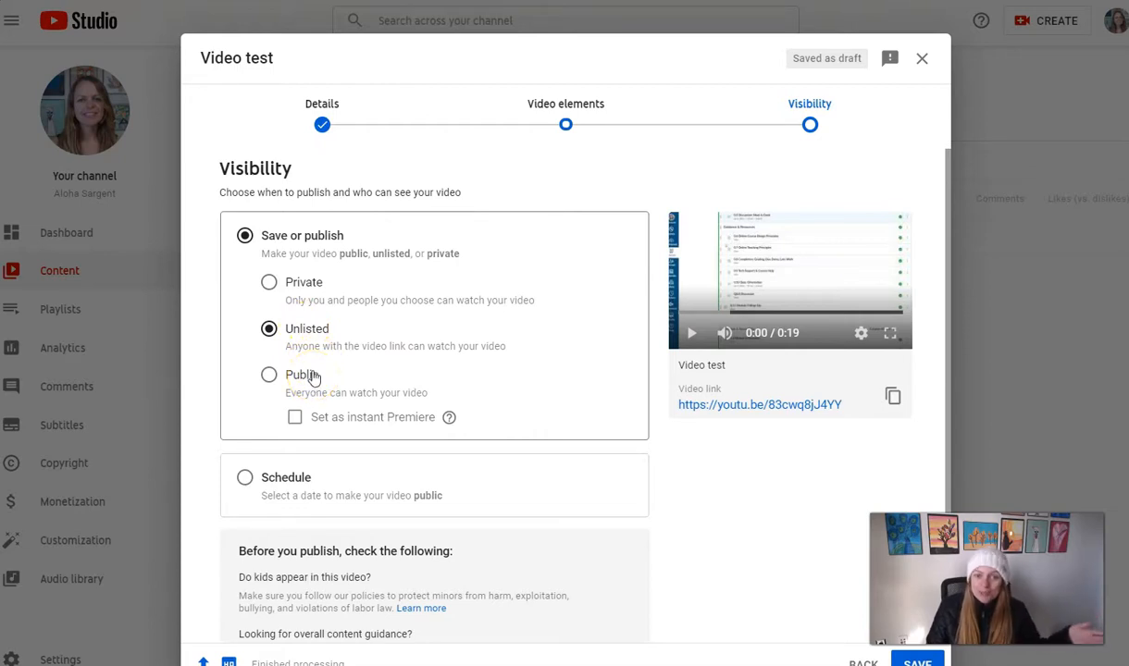
pyautogui.scroll(-3)
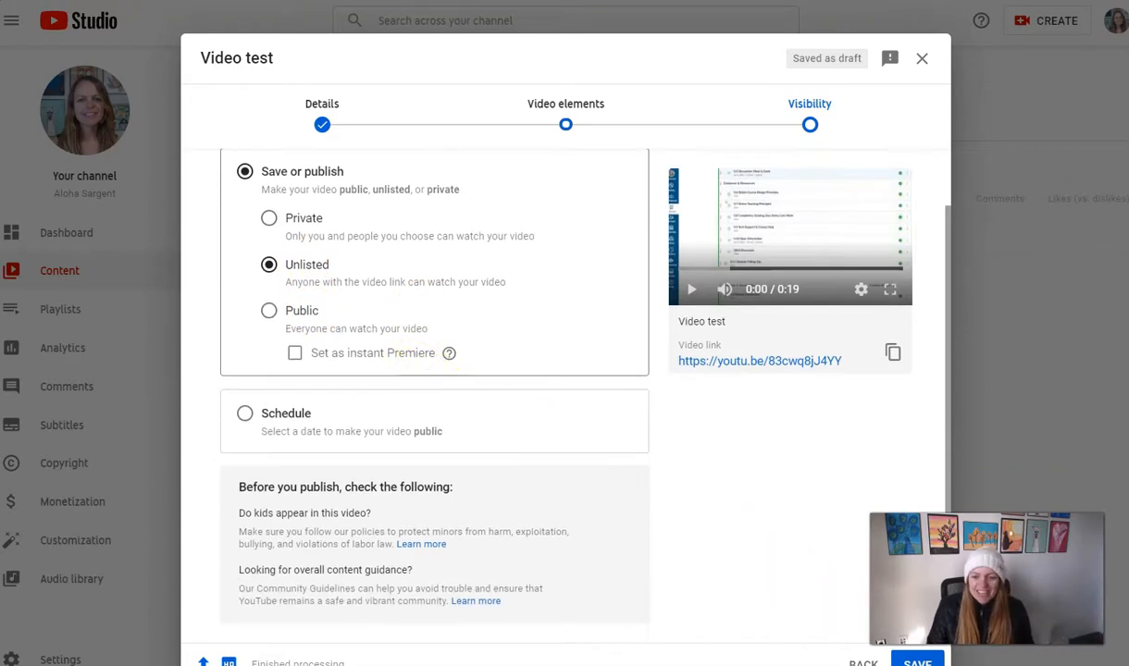
pyautogui.click(919, 659)
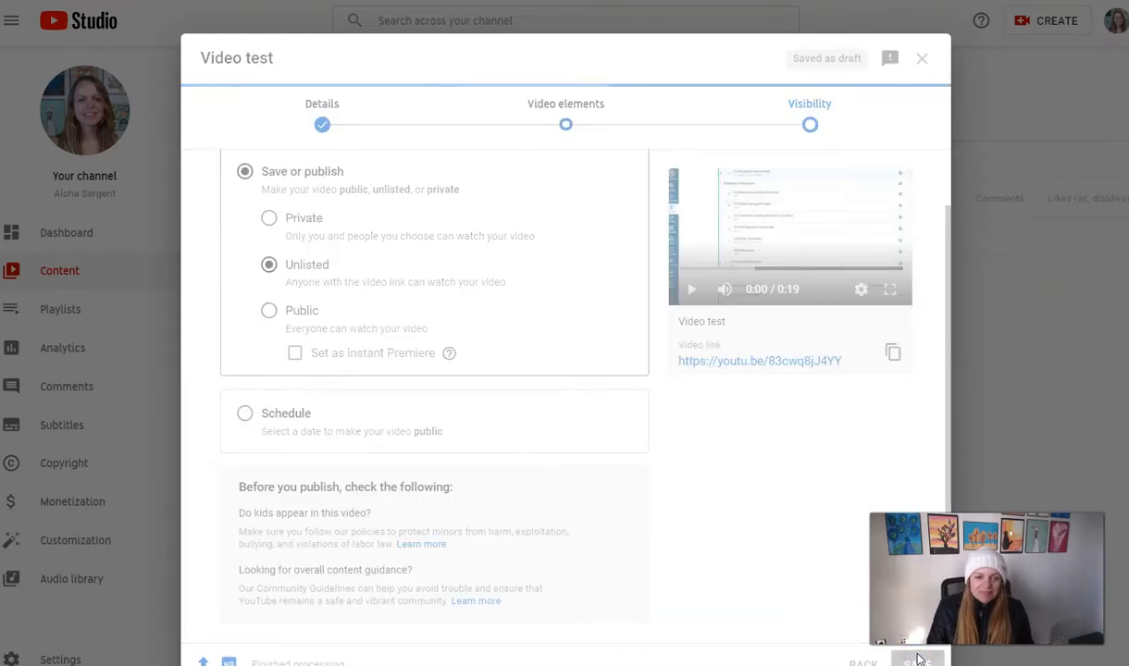
# Finish publishing so the Video published confirmation with its share link appears.
pyautogui.click(918, 660)
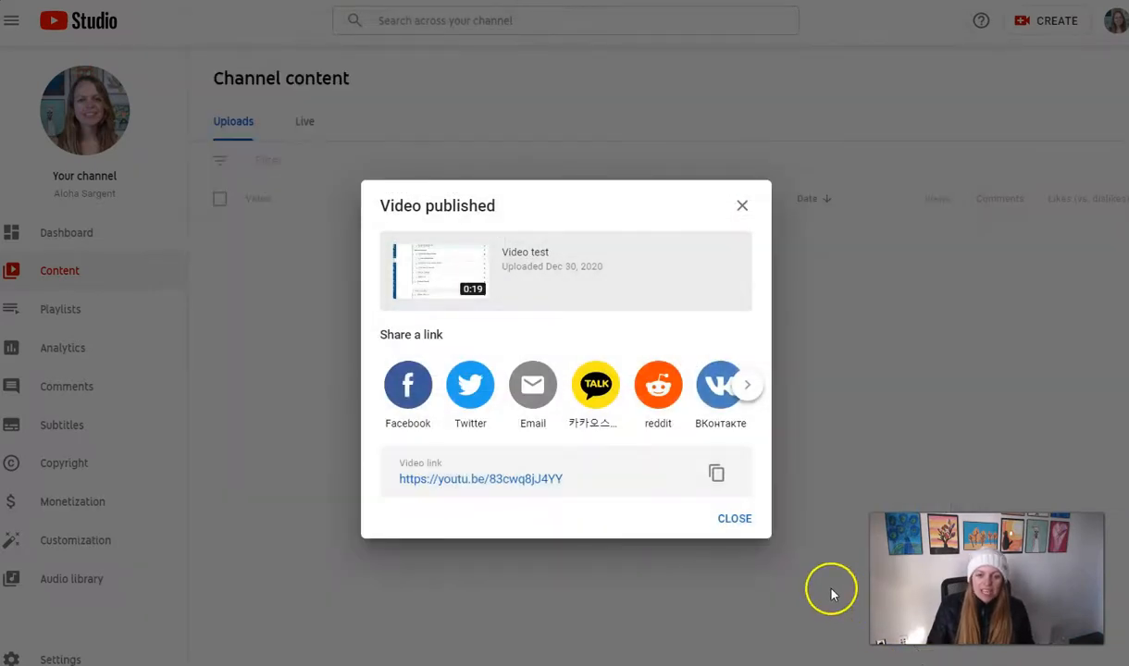
pyautogui.moveTo(559, 332)
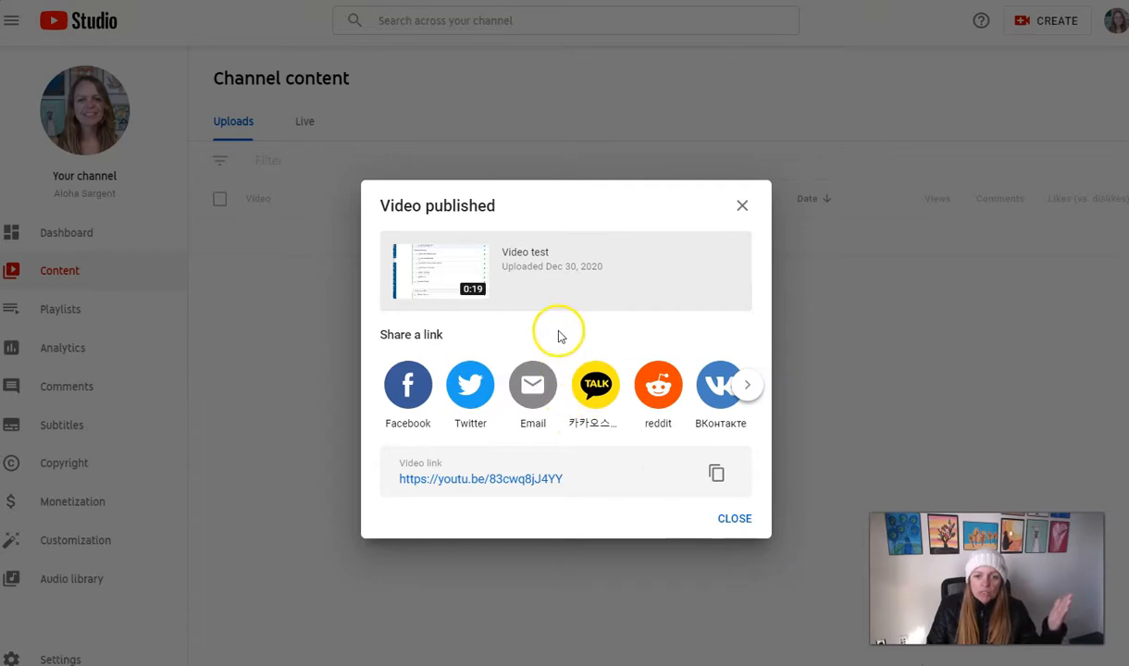
pyautogui.moveTo(470, 385)
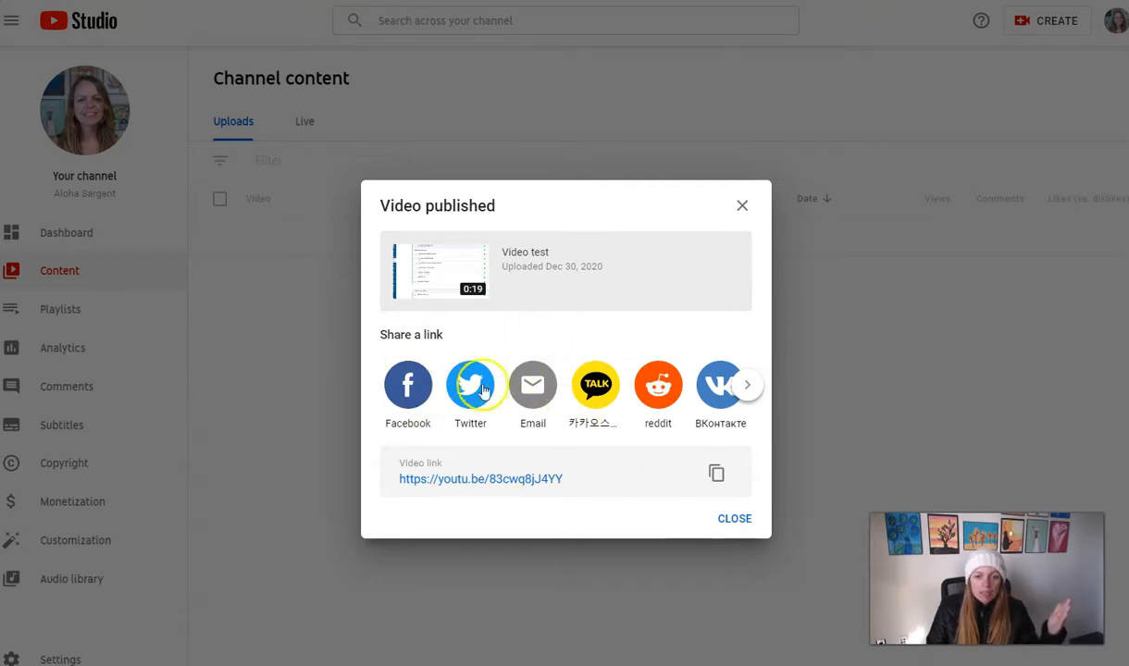
pyautogui.moveTo(470, 422)
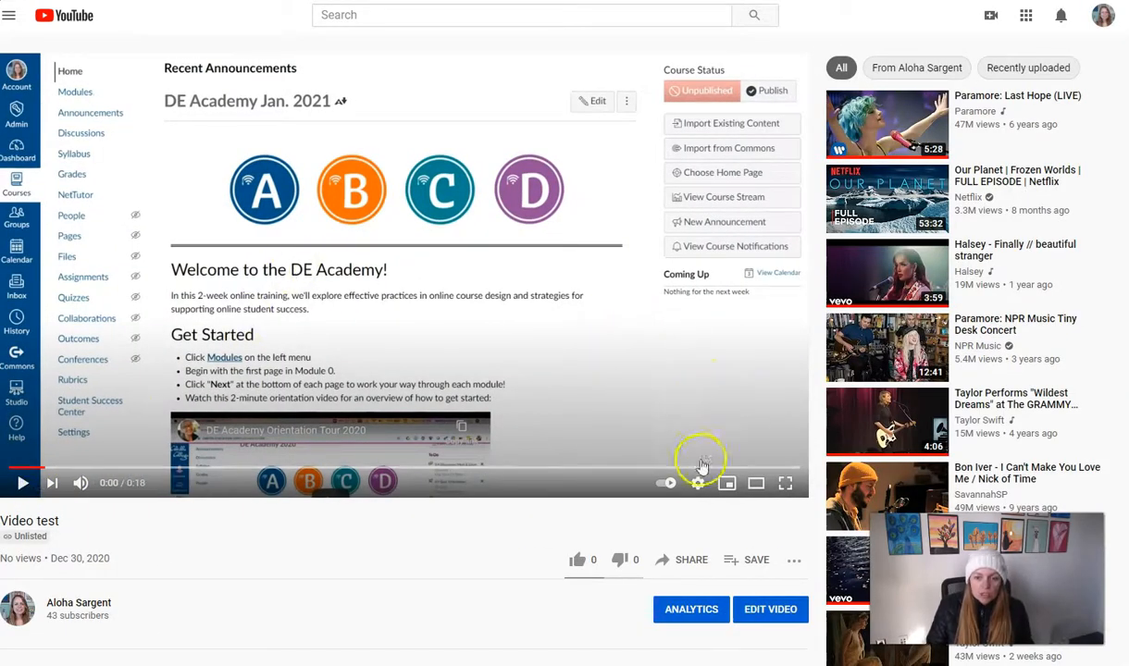
pyautogui.moveTo(687, 540)
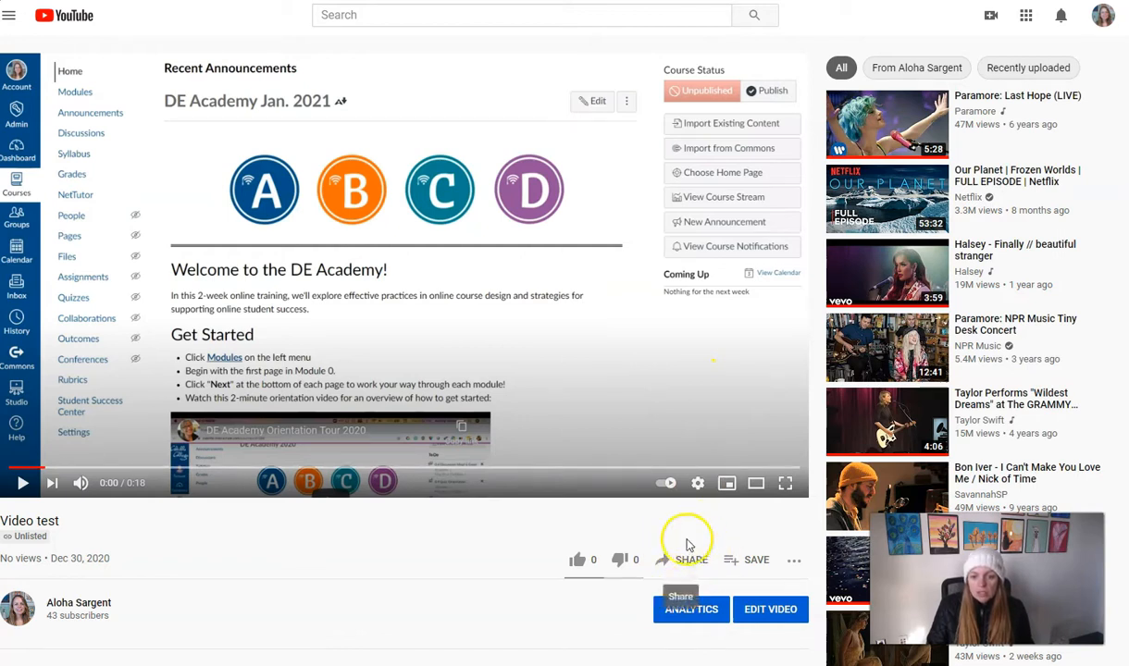
pyautogui.moveTo(688, 560)
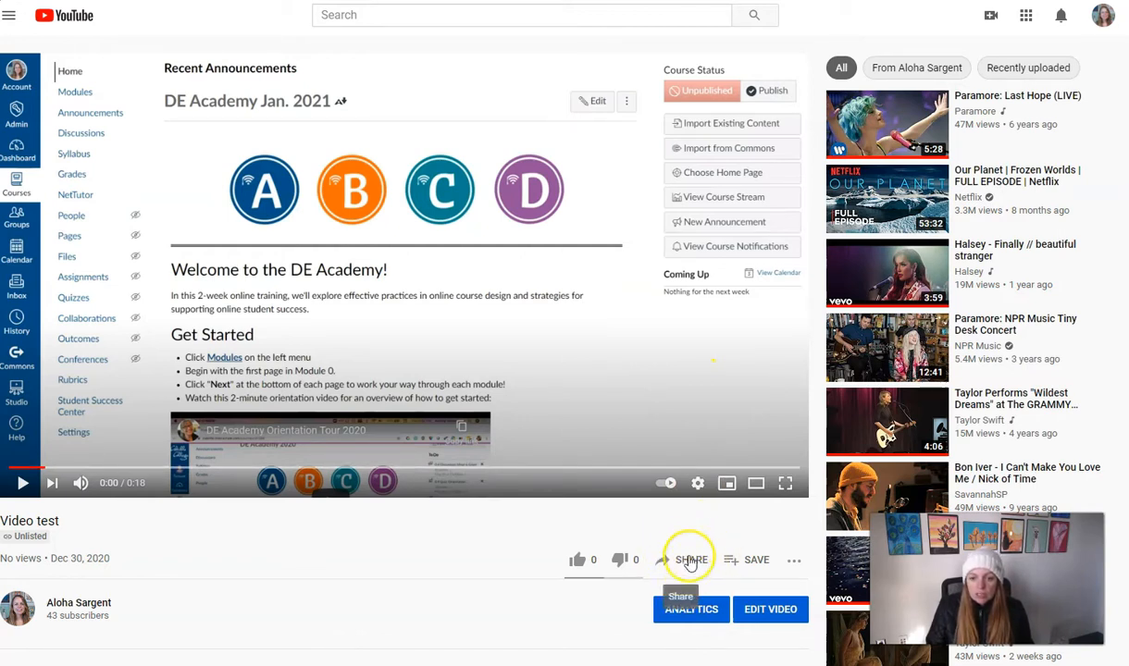
# Show the sharing options on the Video test watch page.
pyautogui.click(693, 559)
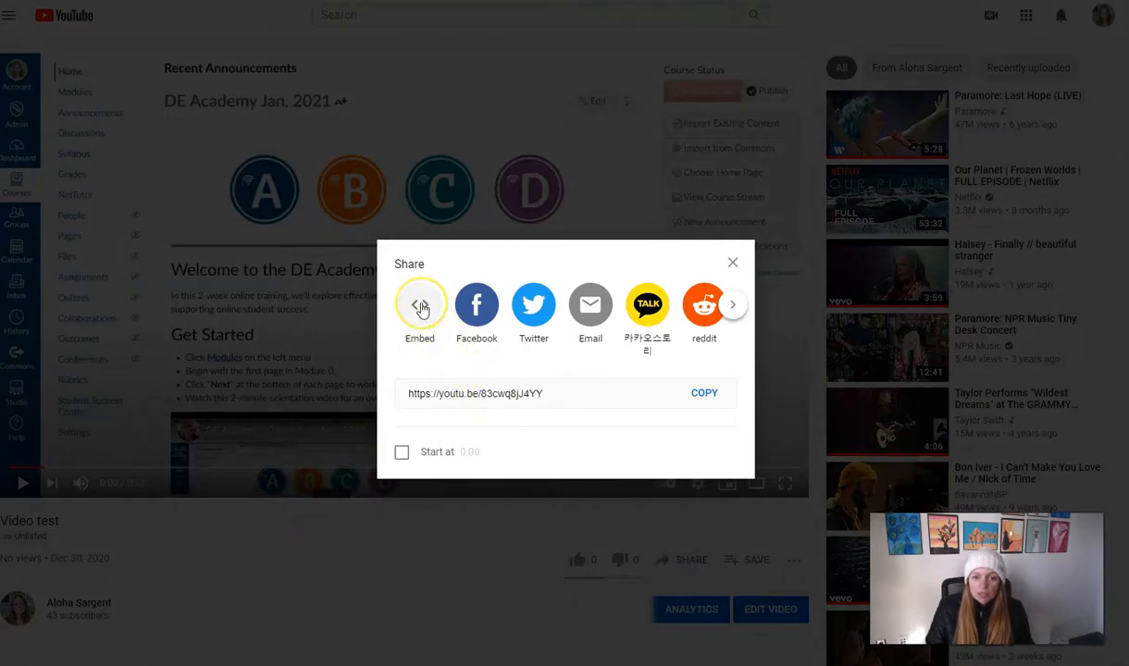
pyautogui.moveTo(418, 306)
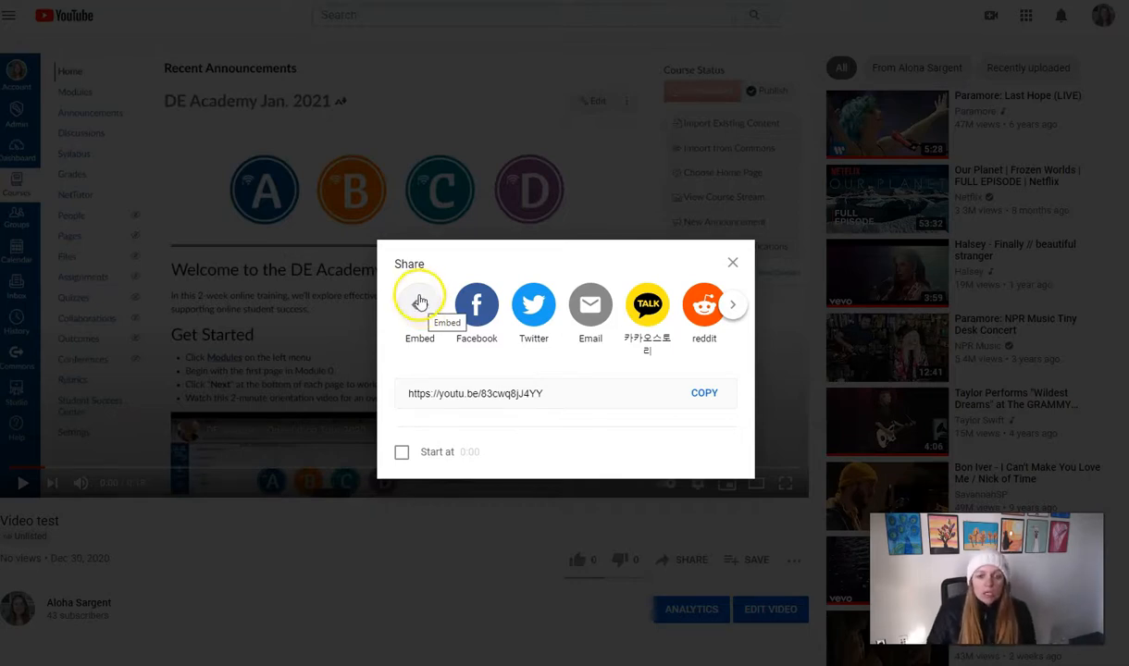
# Display the Embed panel and select the whole iframe embed code for copying.
pyautogui.click(419, 304)
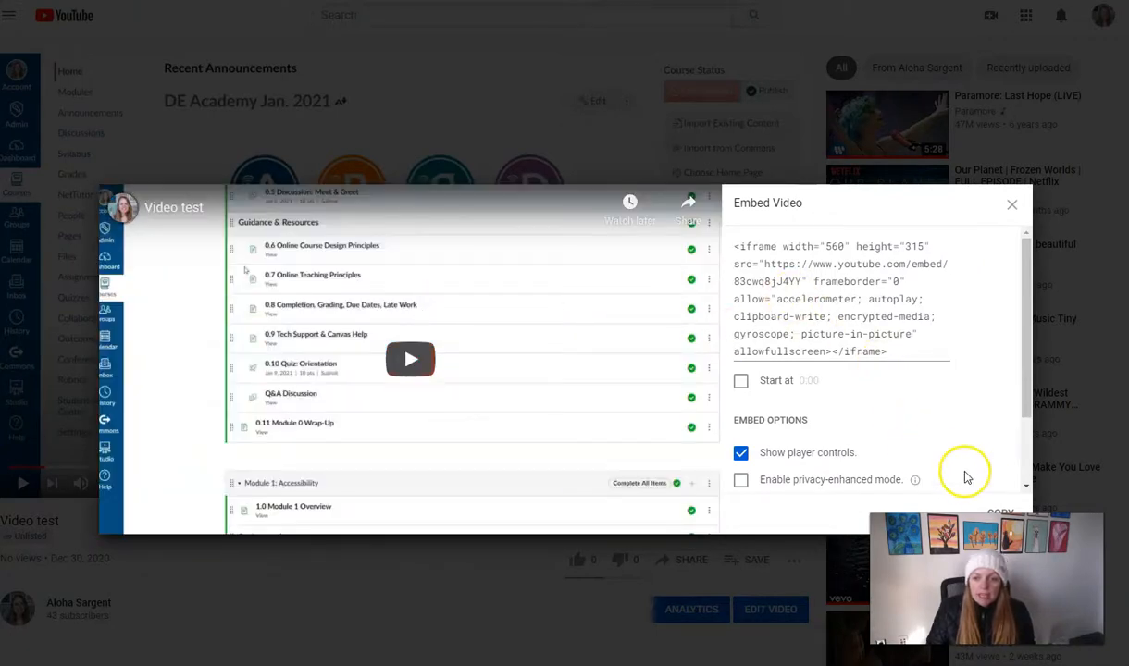
pyautogui.moveTo(854, 281)
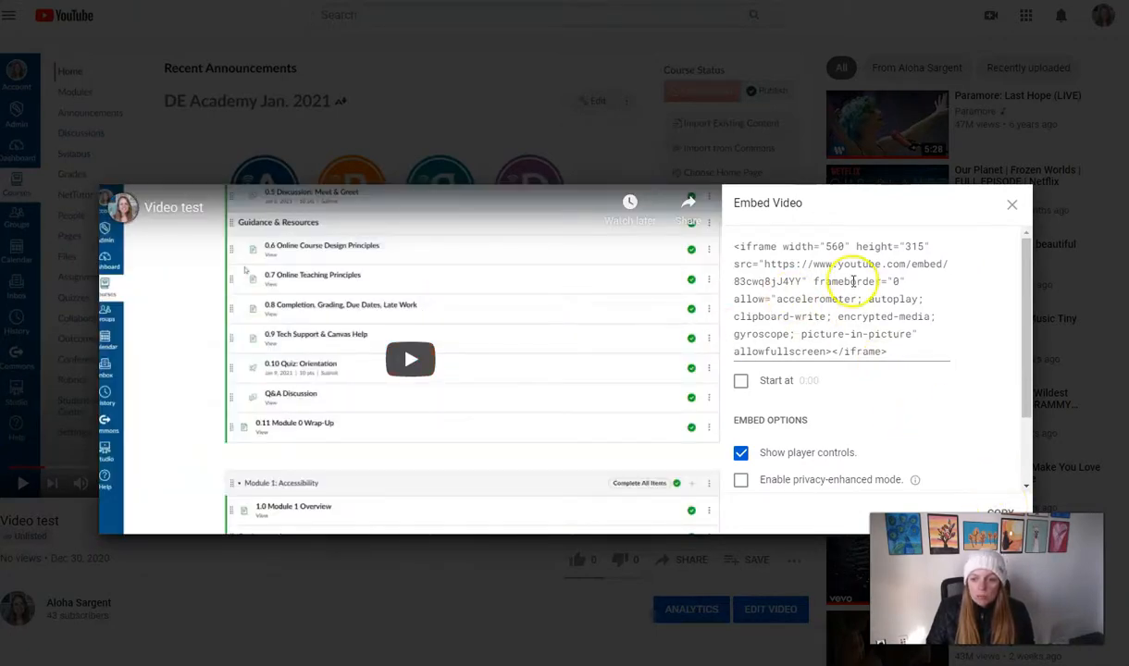
pyautogui.tripleClick(833, 300)
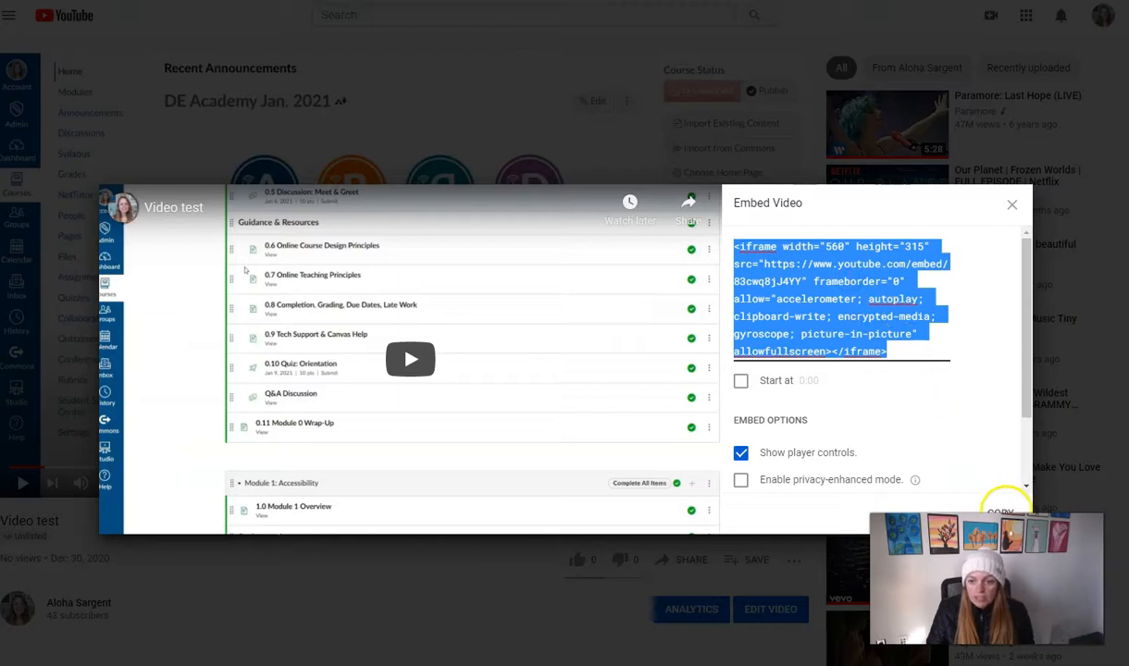
pyautogui.moveTo(850, 274)
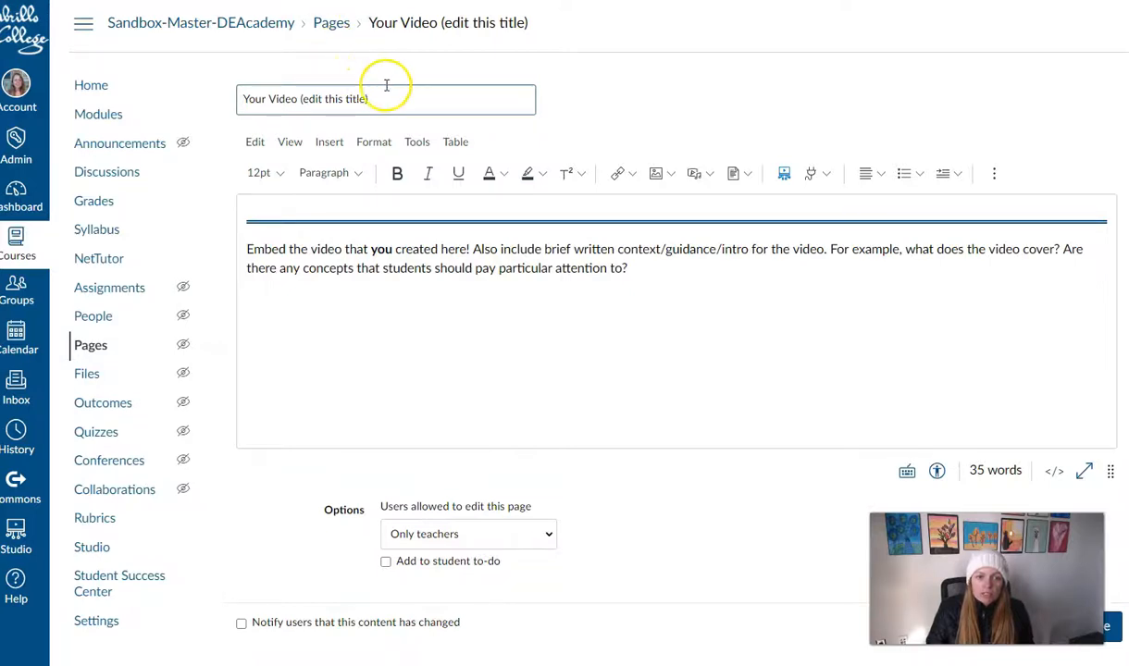
pyautogui.moveTo(416, 46)
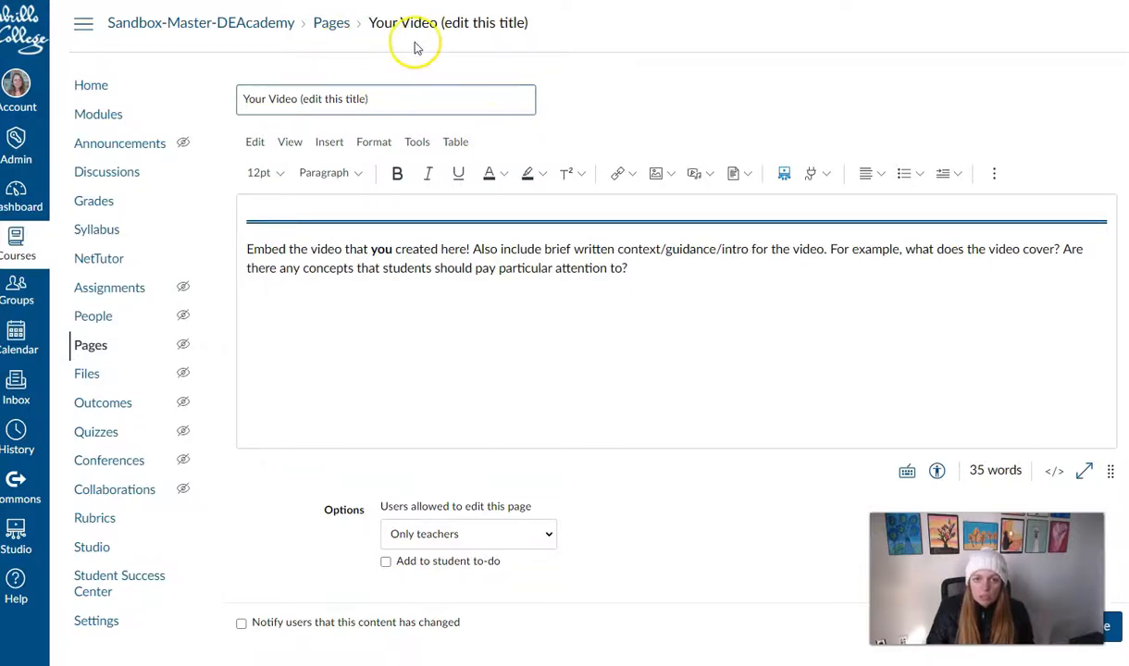
pyautogui.moveTo(488, 308)
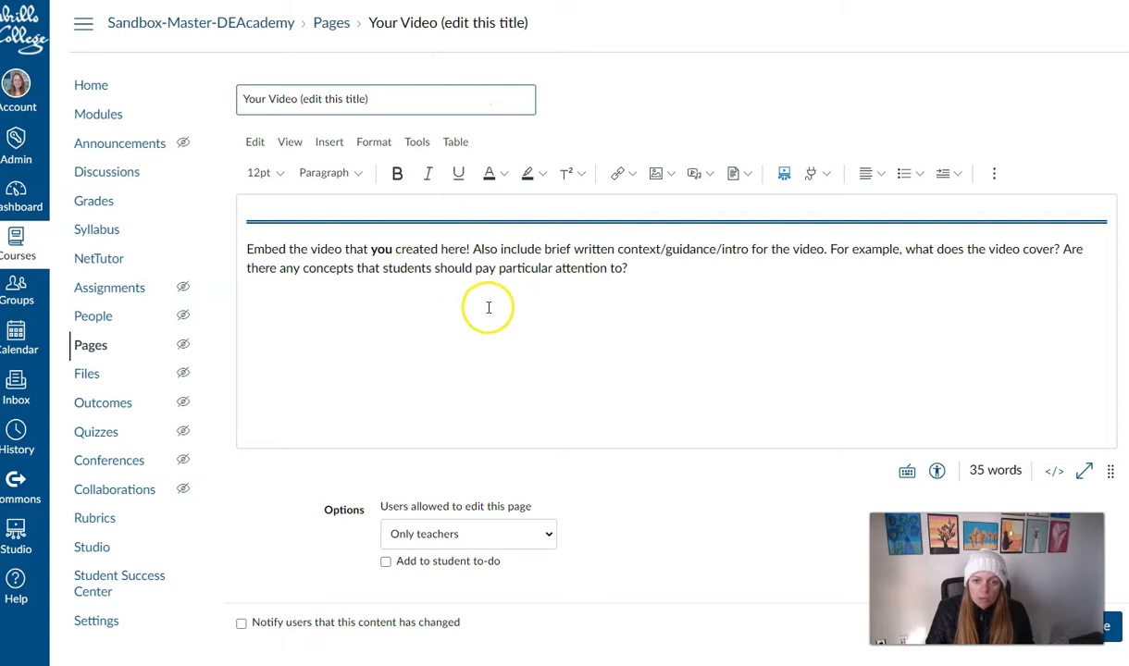
# Place the cursor below the intro text and bring up the editor's Insert menu.
pyautogui.click(655, 271)
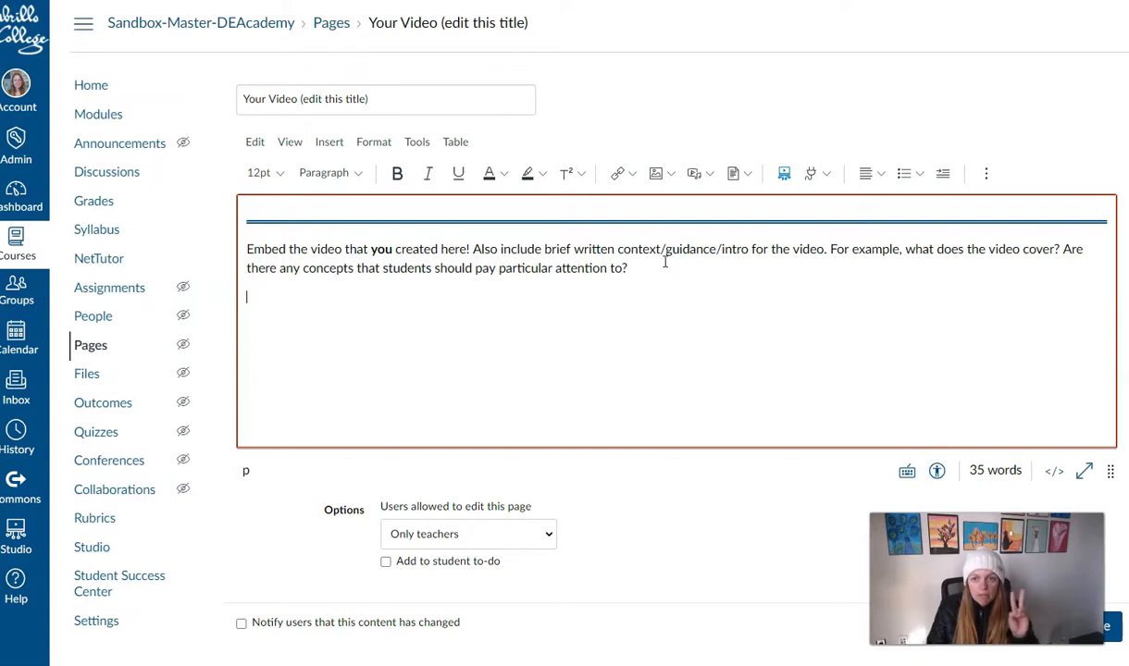
pyautogui.moveTo(985, 174)
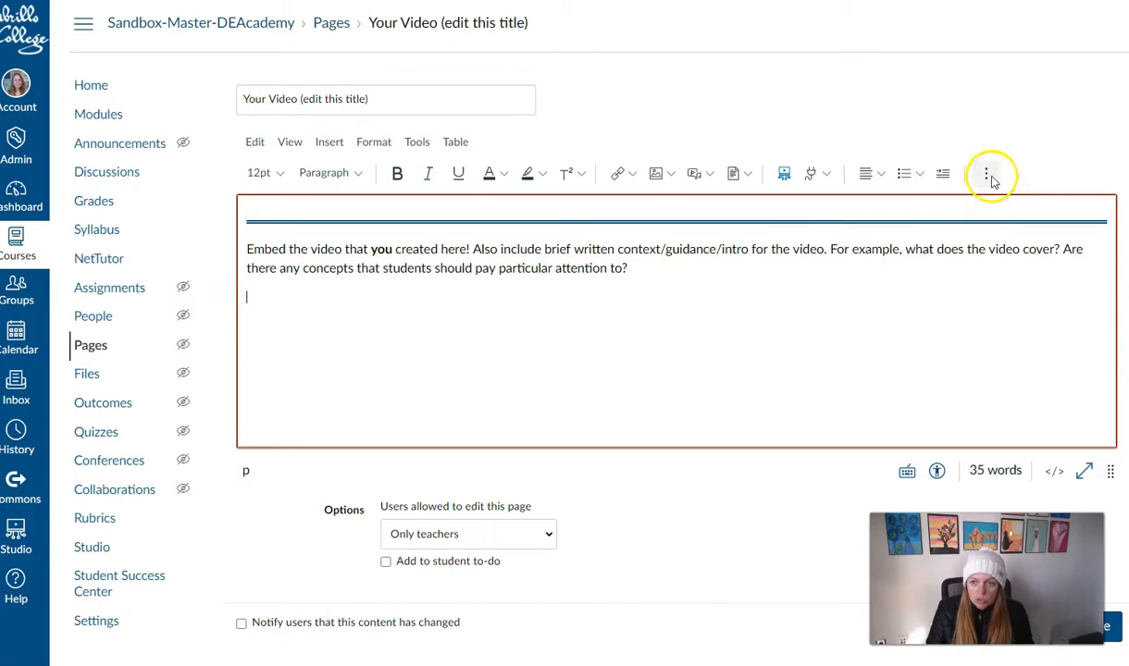
pyautogui.moveTo(986, 174)
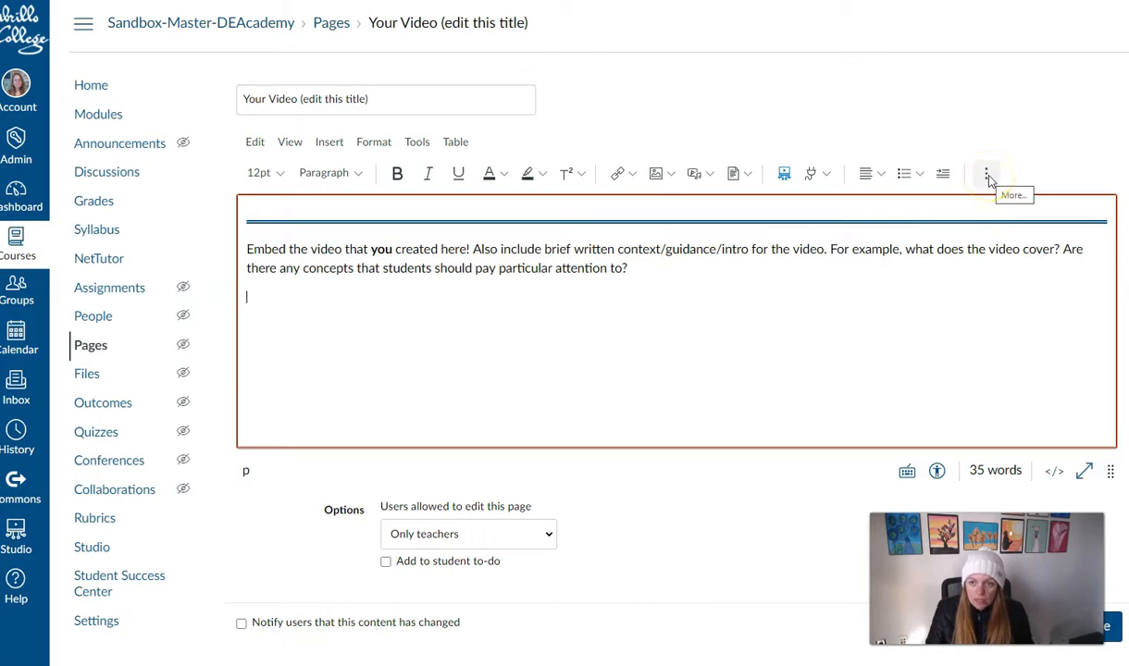
pyautogui.click(984, 174)
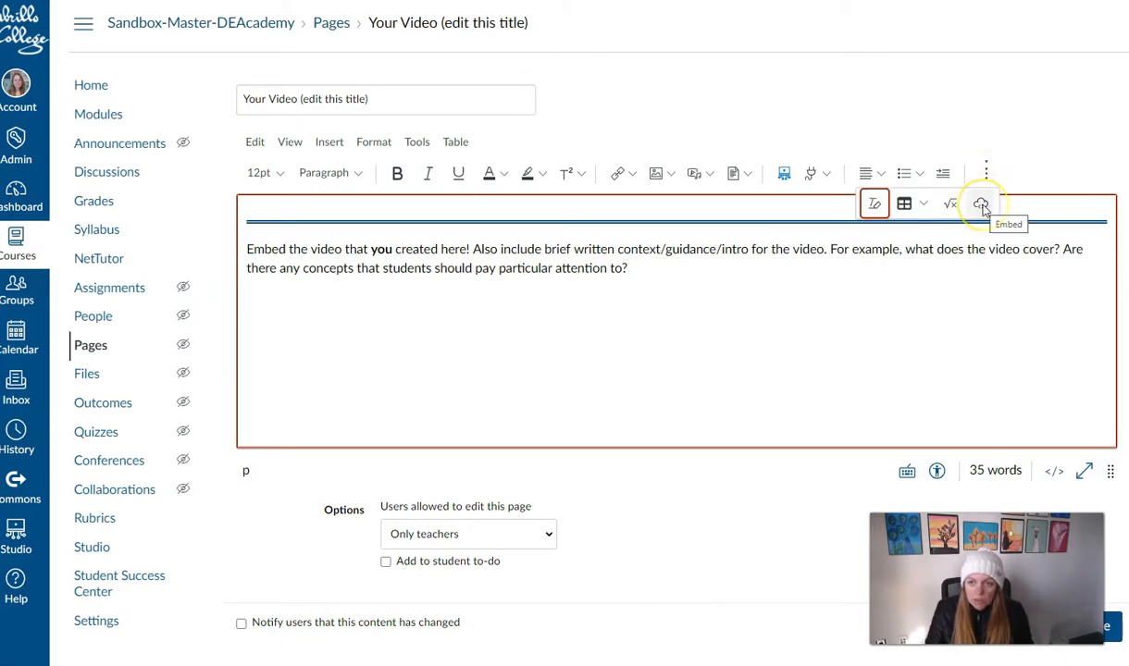
pyautogui.moveTo(982, 203)
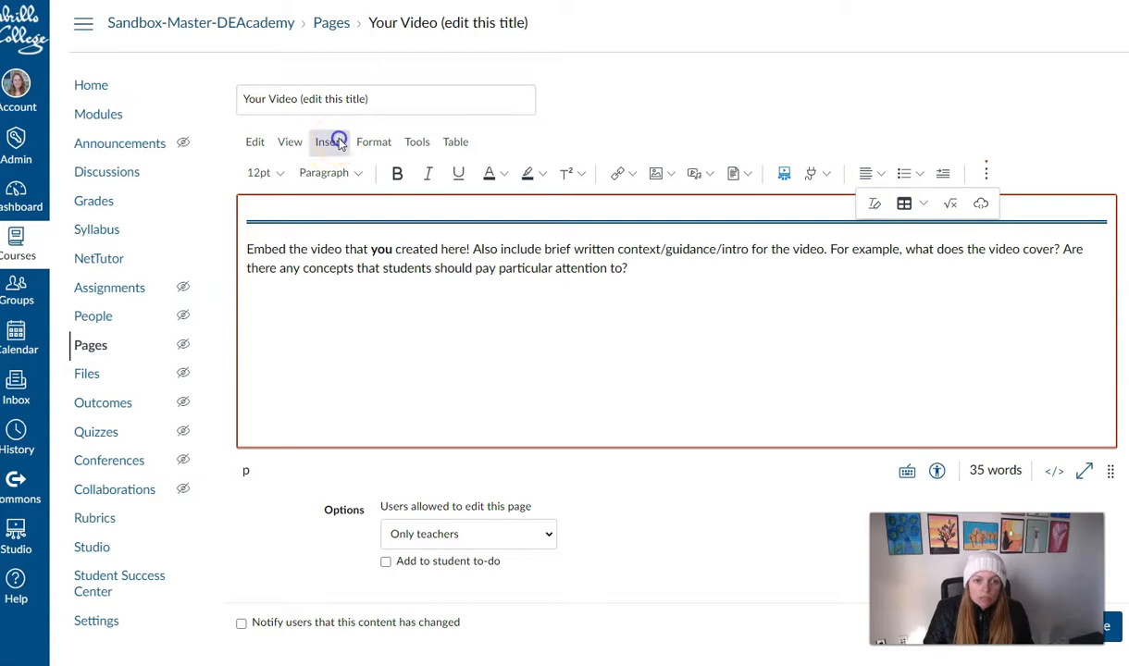
pyautogui.click(330, 141)
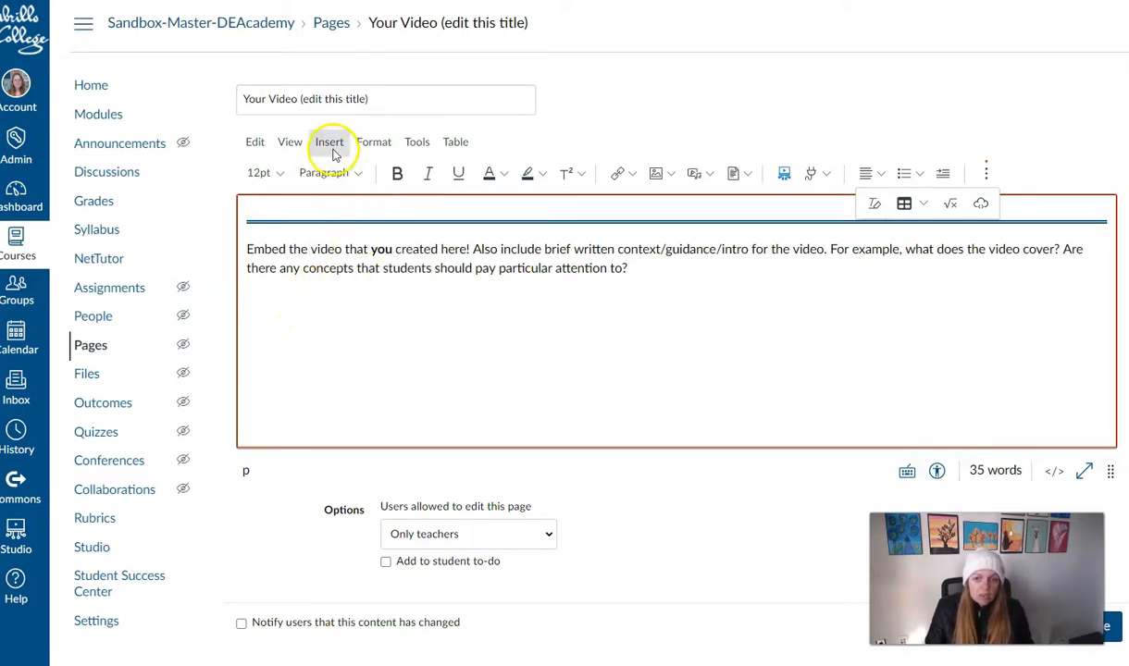
# Embed the Video test iframe code into the Canvas page body via Insert > Embed.
pyautogui.click(981, 203)
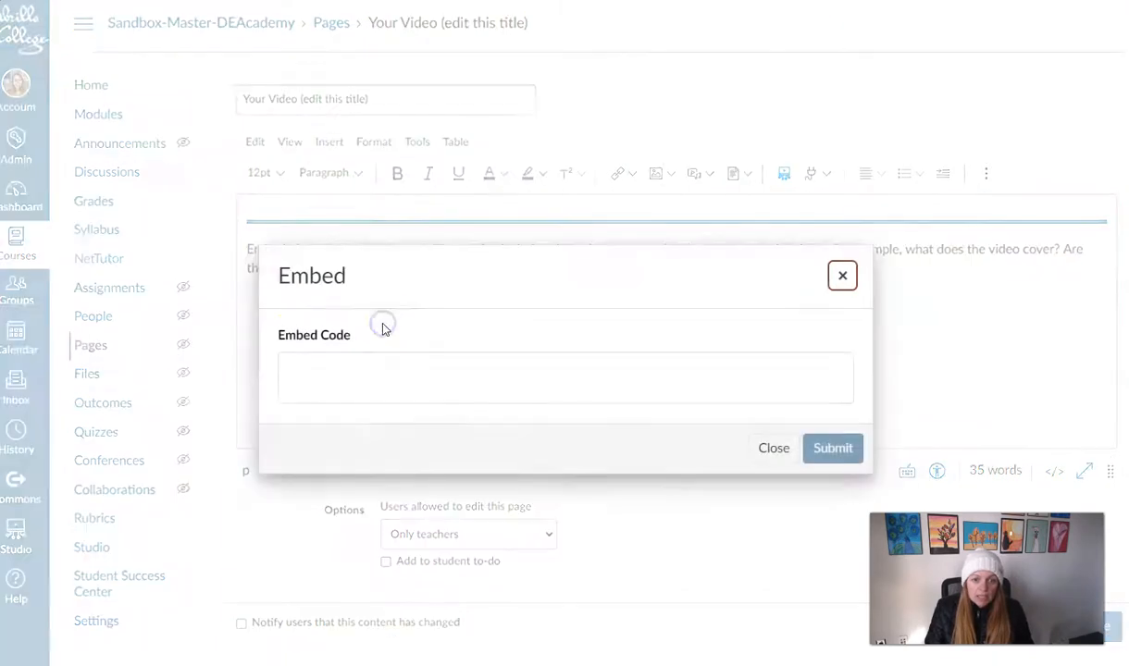
pyautogui.click(565, 378)
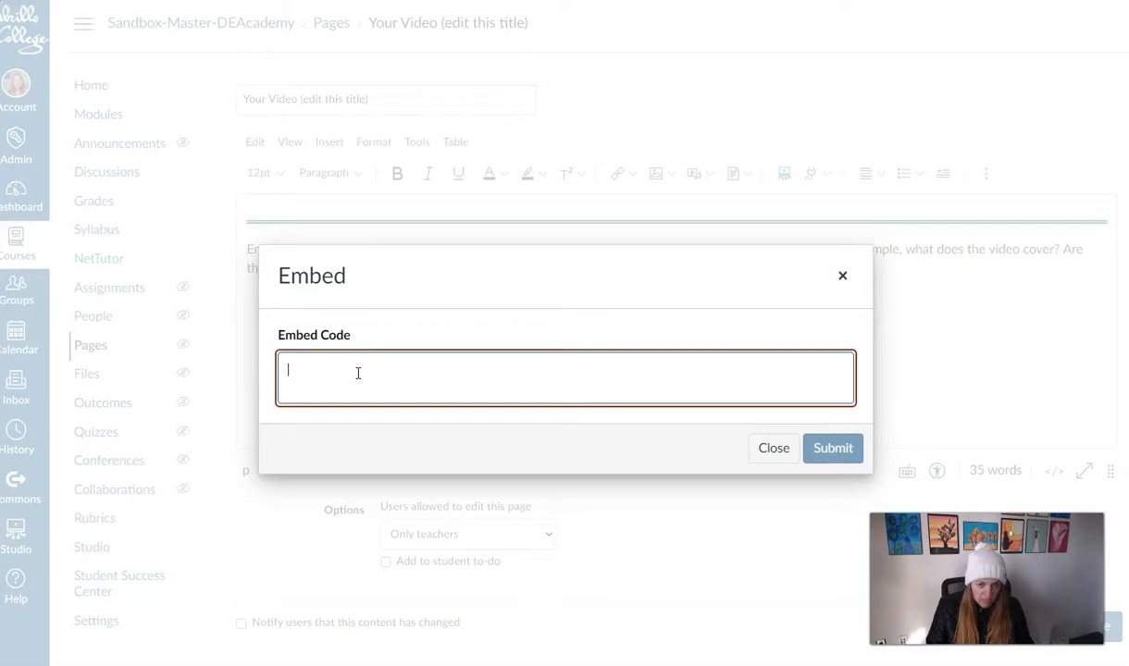
pyautogui.write('<iframe width="560" height="315" src="https://www.youtube.com/embed/83cwq8jJ4YY" frameborder="0" allow="accelerometer; autoplay; clipboard-write; encrypted-media; gyroscope; picture-in-picture" allowfullscreen></iframe>')
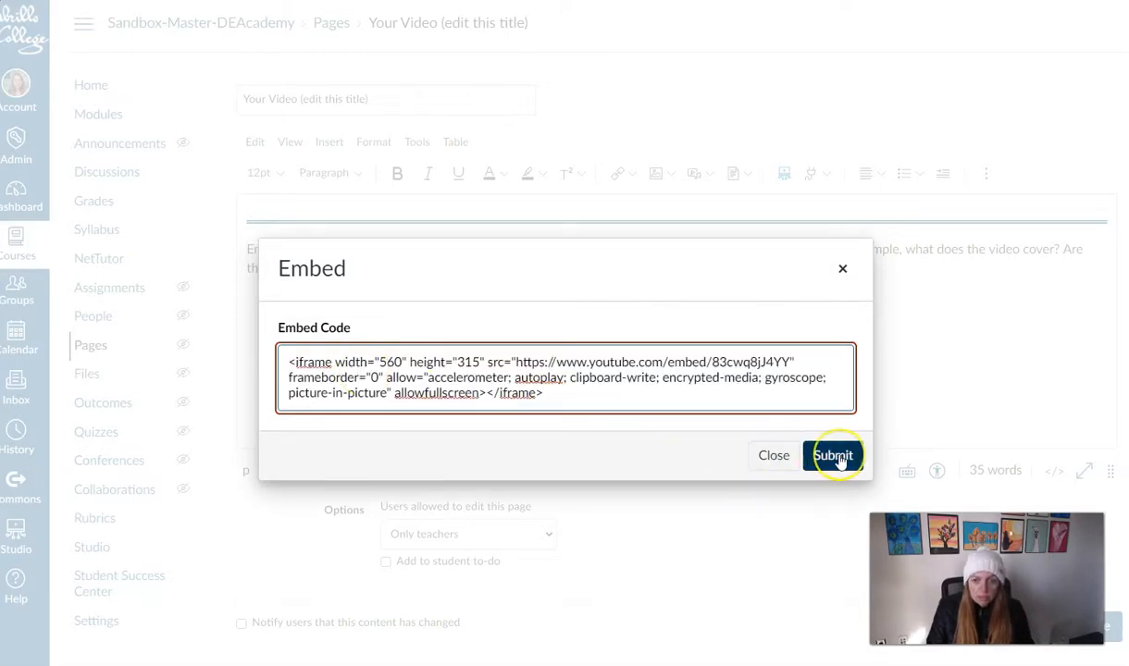
pyautogui.click(833, 455)
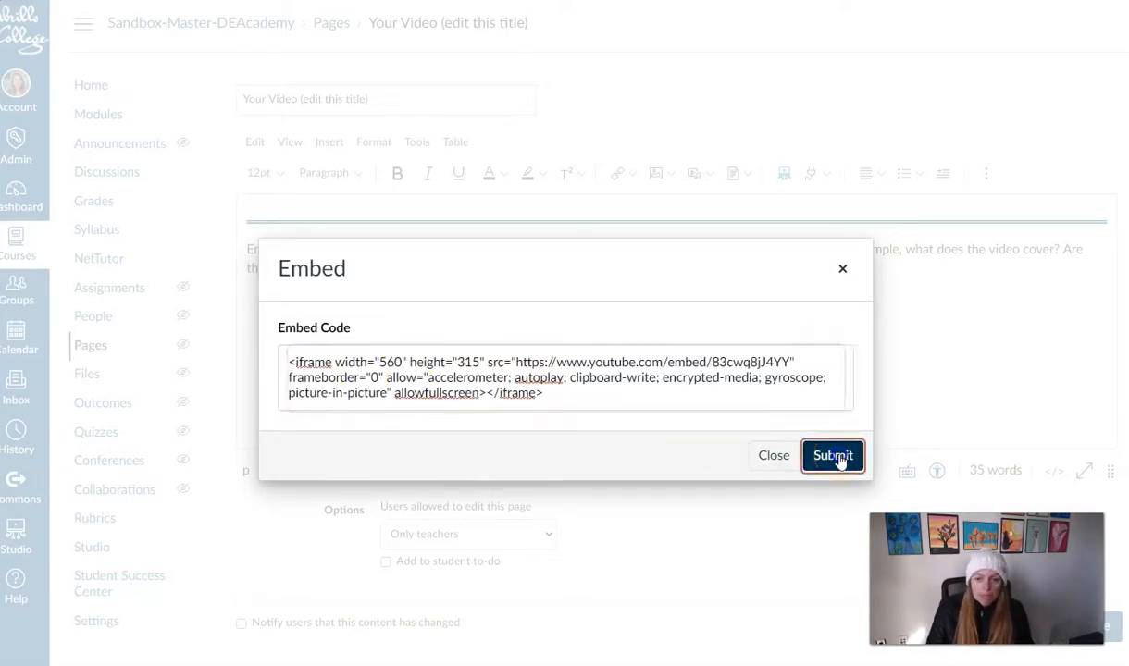
pyautogui.click(834, 455)
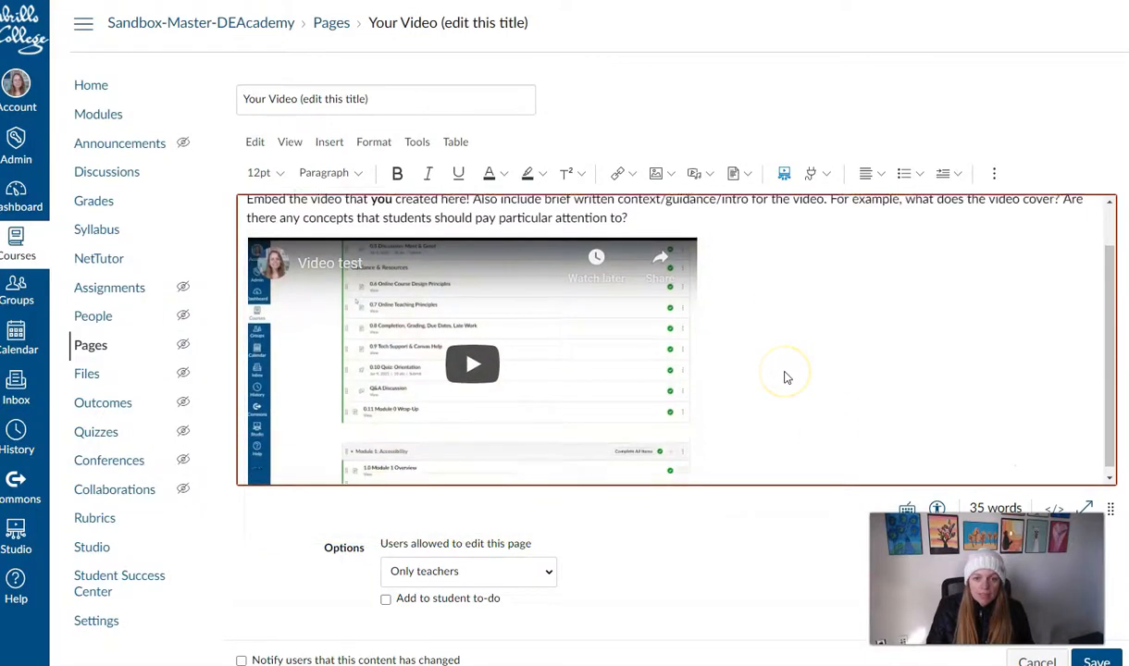